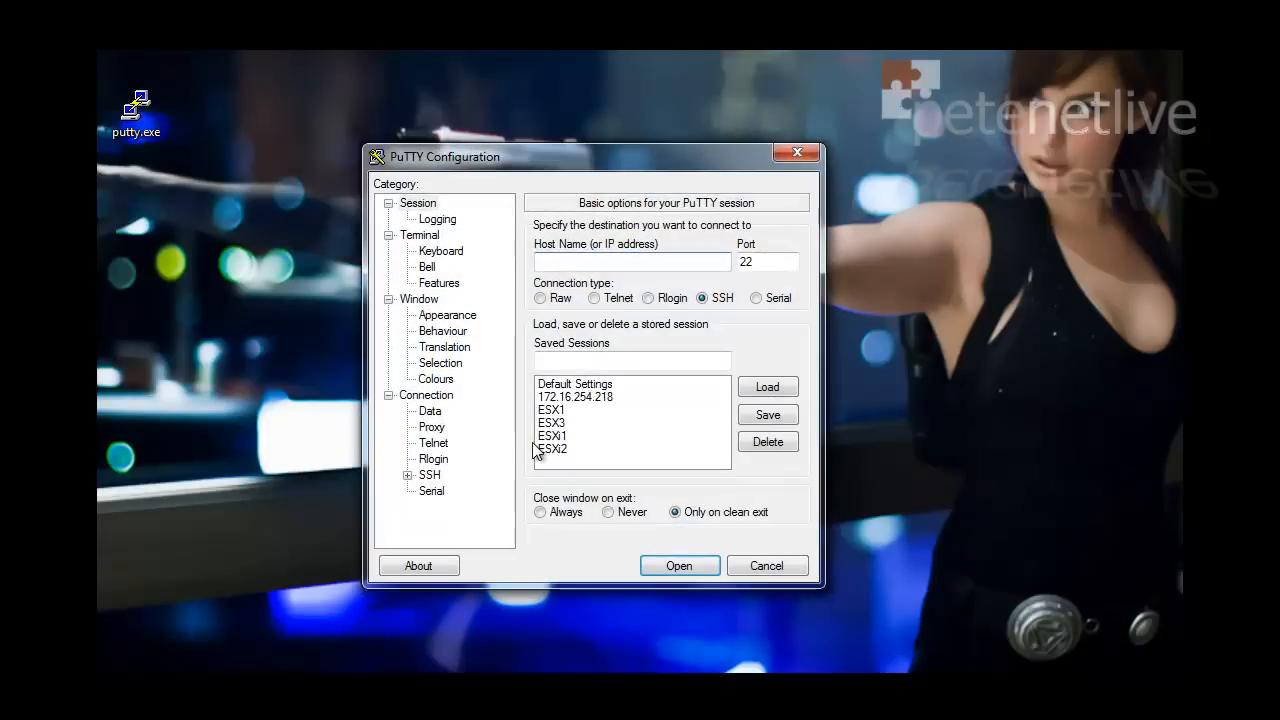
Open the saved PuTTY SSH session to 10.0.0.53 and accept its host key
{"action": "left_click", "coordinate": [678, 565]}
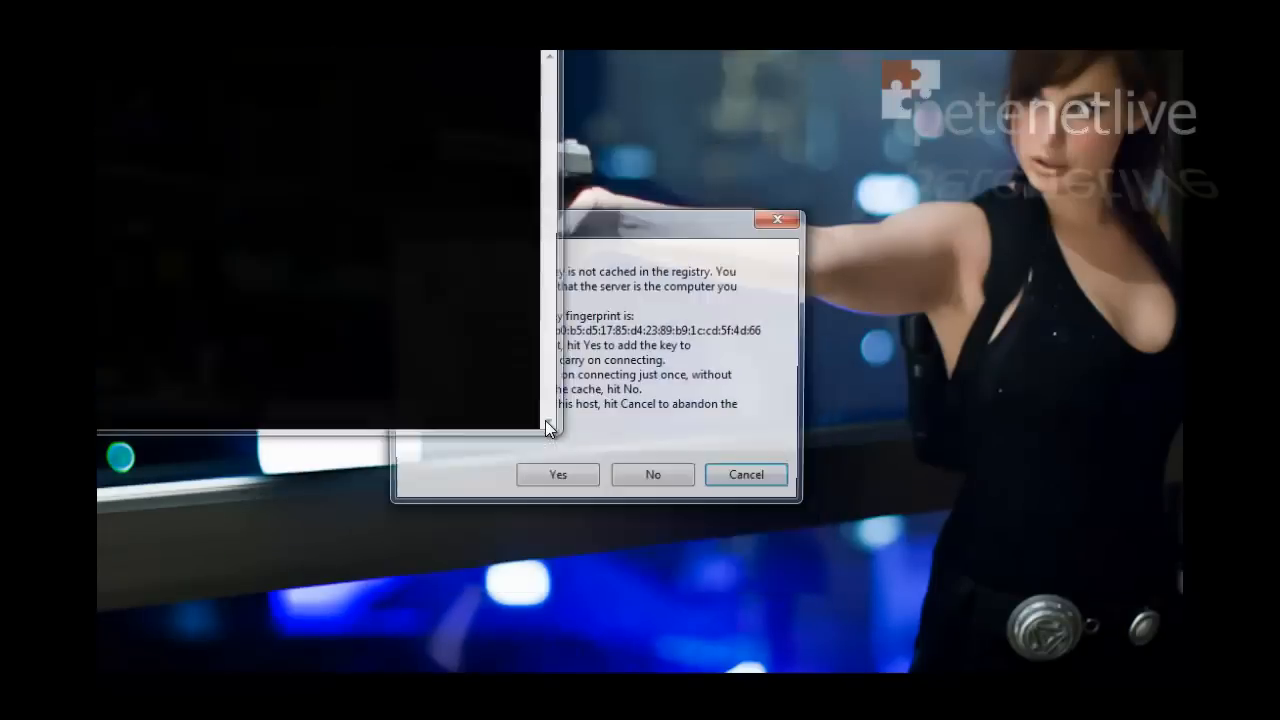
{"action": "left_click", "coordinate": [557, 474]}
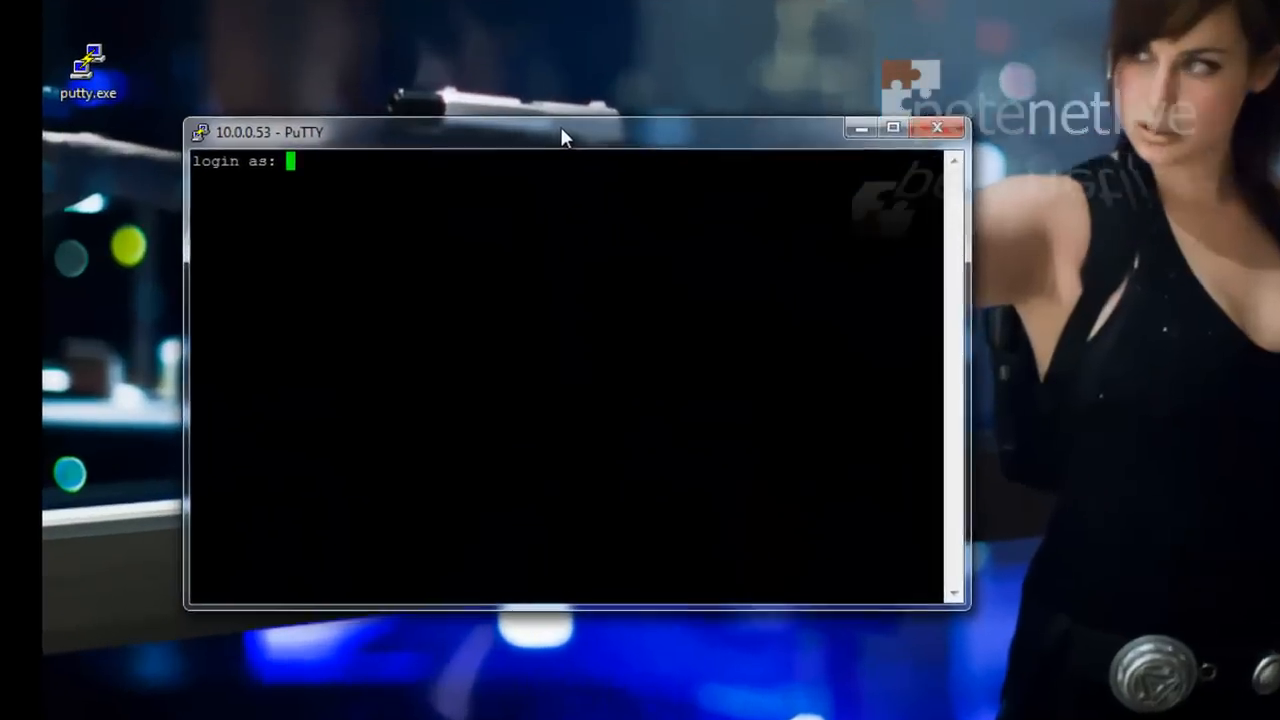
Log in as root, delete the VMW_SATP_ALUA tpgs_on claim rule, and reboot the host
{"action": "type", "text": "root"}
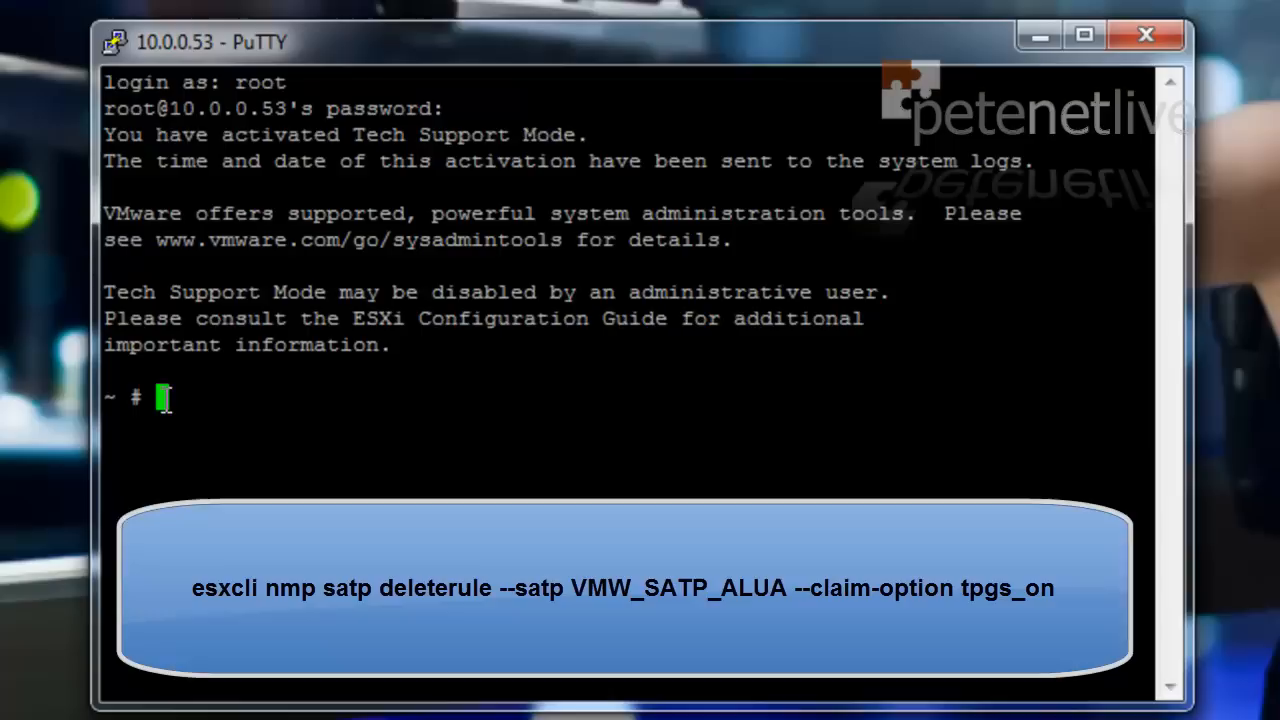
{"action": "type", "text": "esxcli nmp satp deleterule --satp VMW_SATP_ALUA --claim-option tpgs_on"}
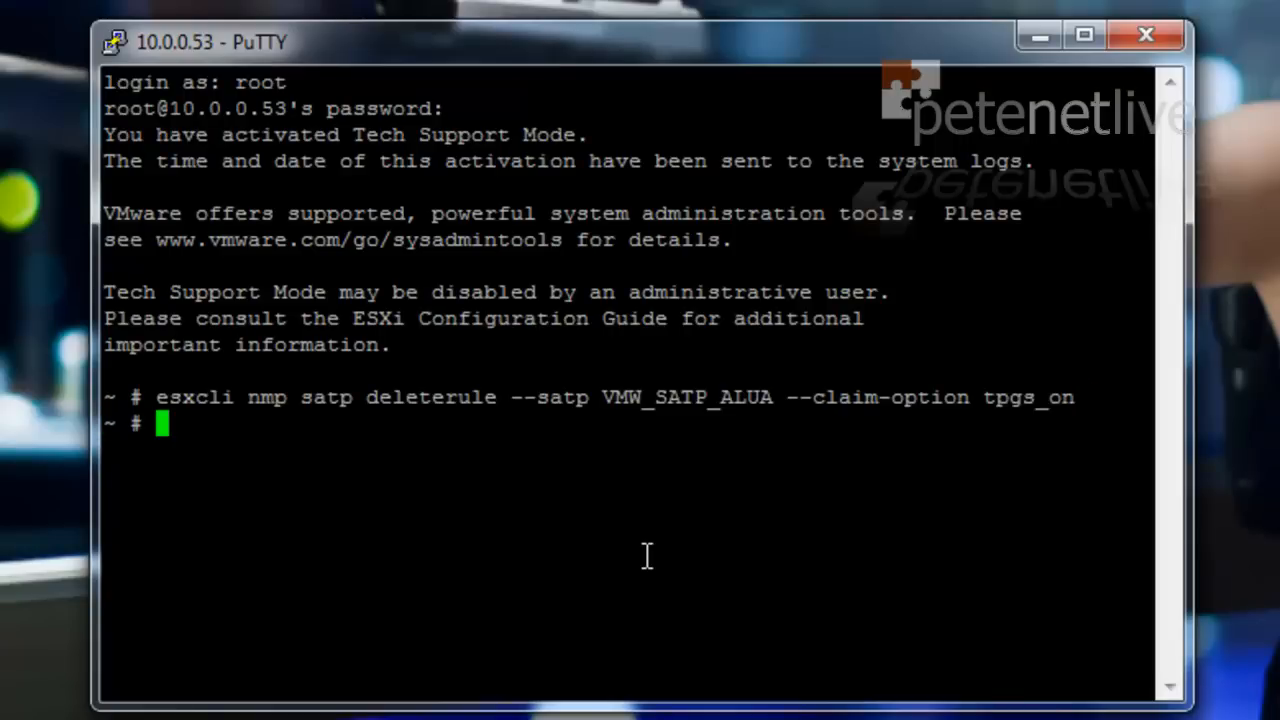
{"action": "type", "text": "reboot"}
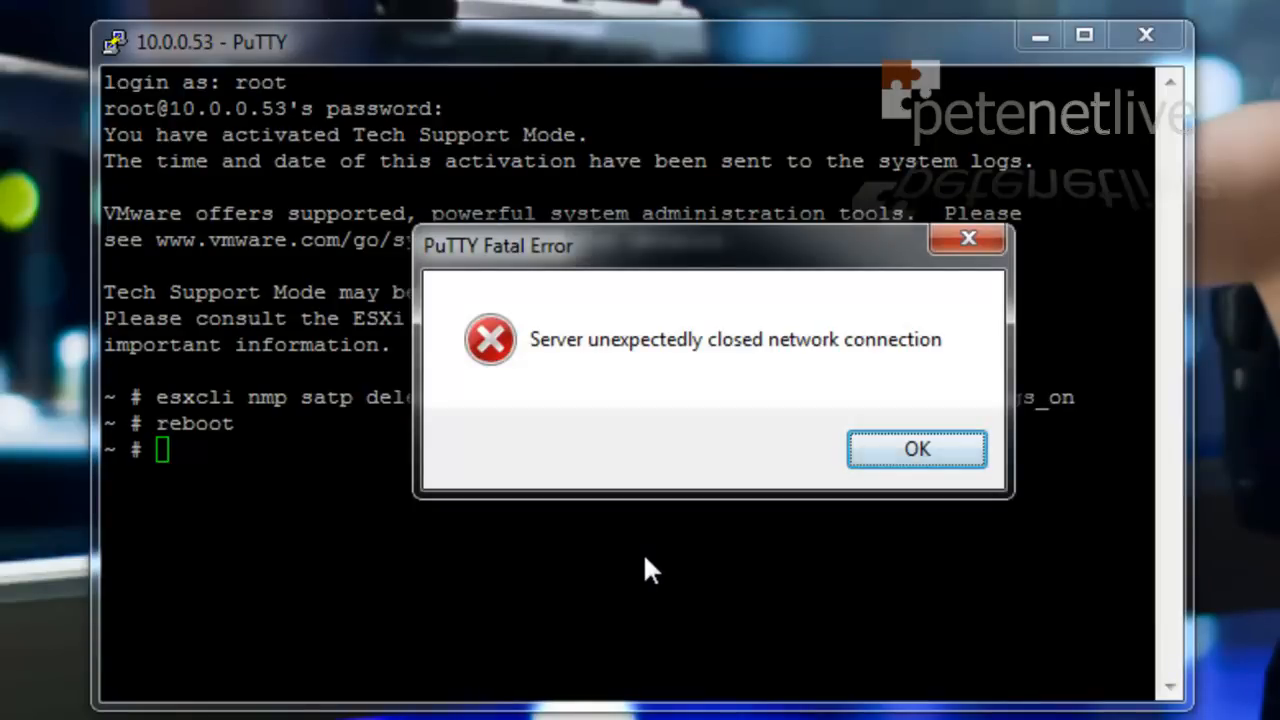
Dismiss PuTTY's Fatal Error about the server closing the connection
{"action": "left_click", "coordinate": [915, 448]}
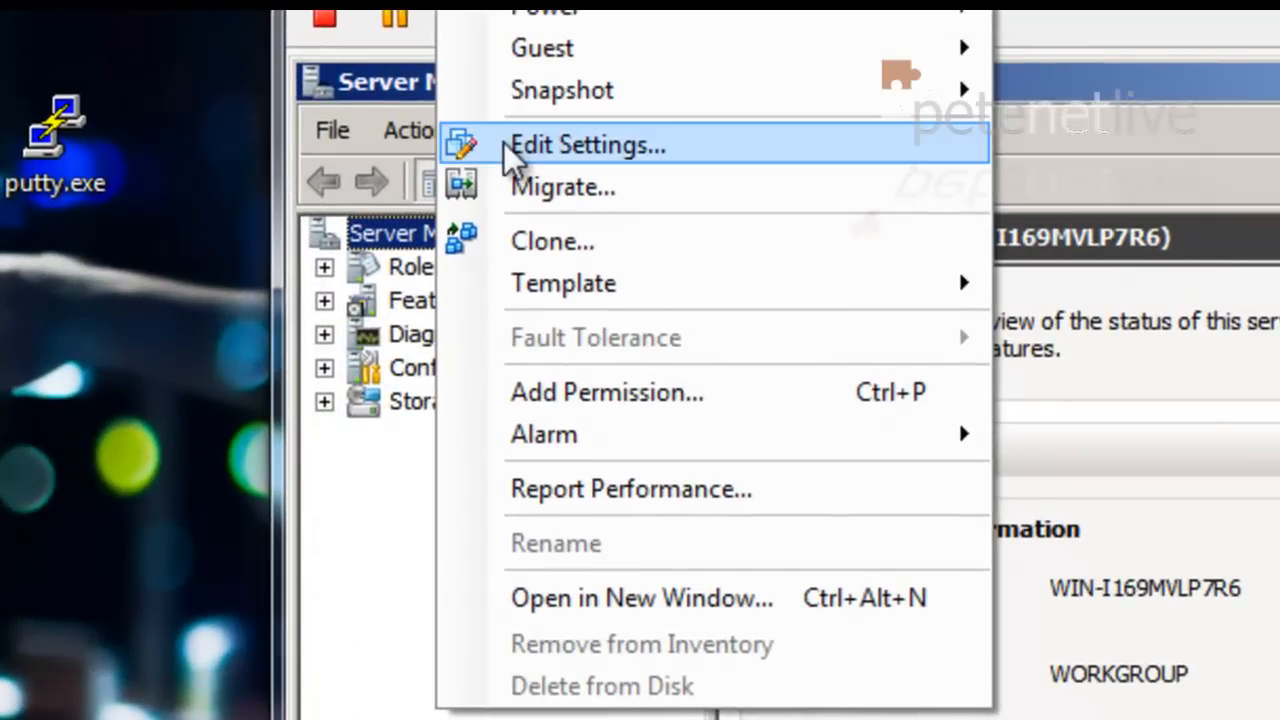
Open the VM's Edit Settings and launch the Add Hardware wizard
{"action": "left_click", "coordinate": [587, 145]}
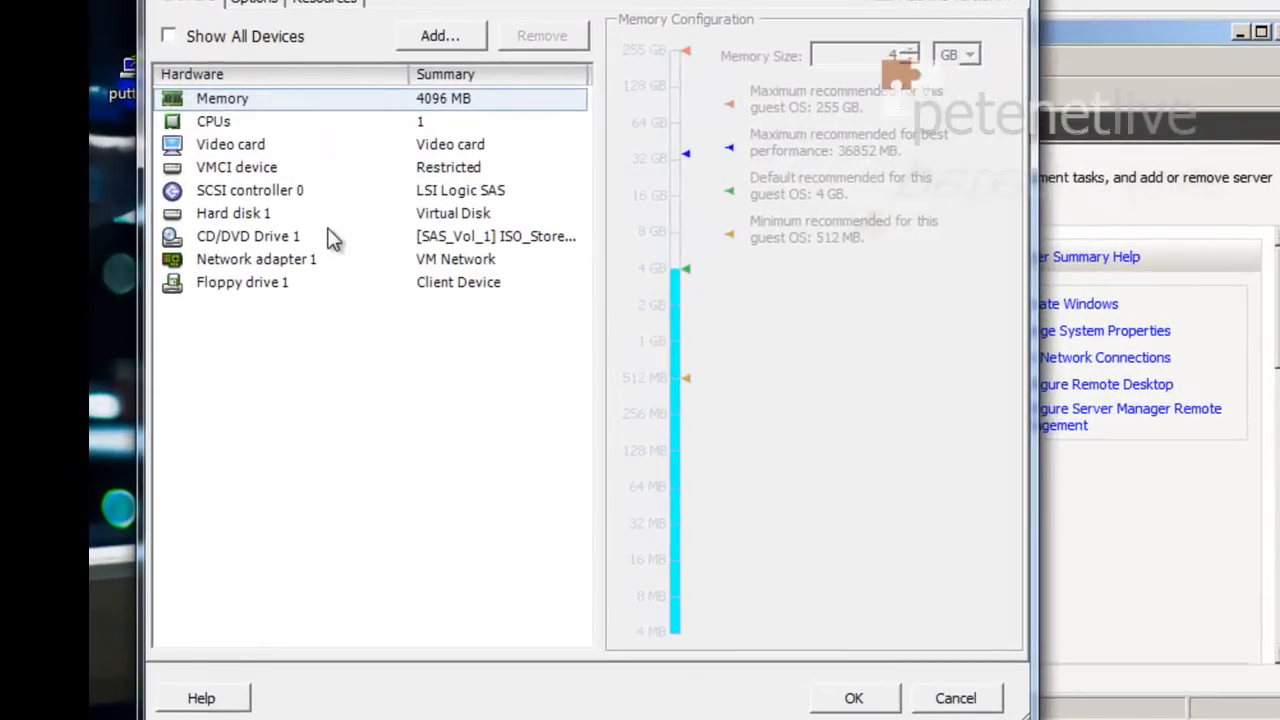
{"action": "mouse_move", "coordinate": [440, 36]}
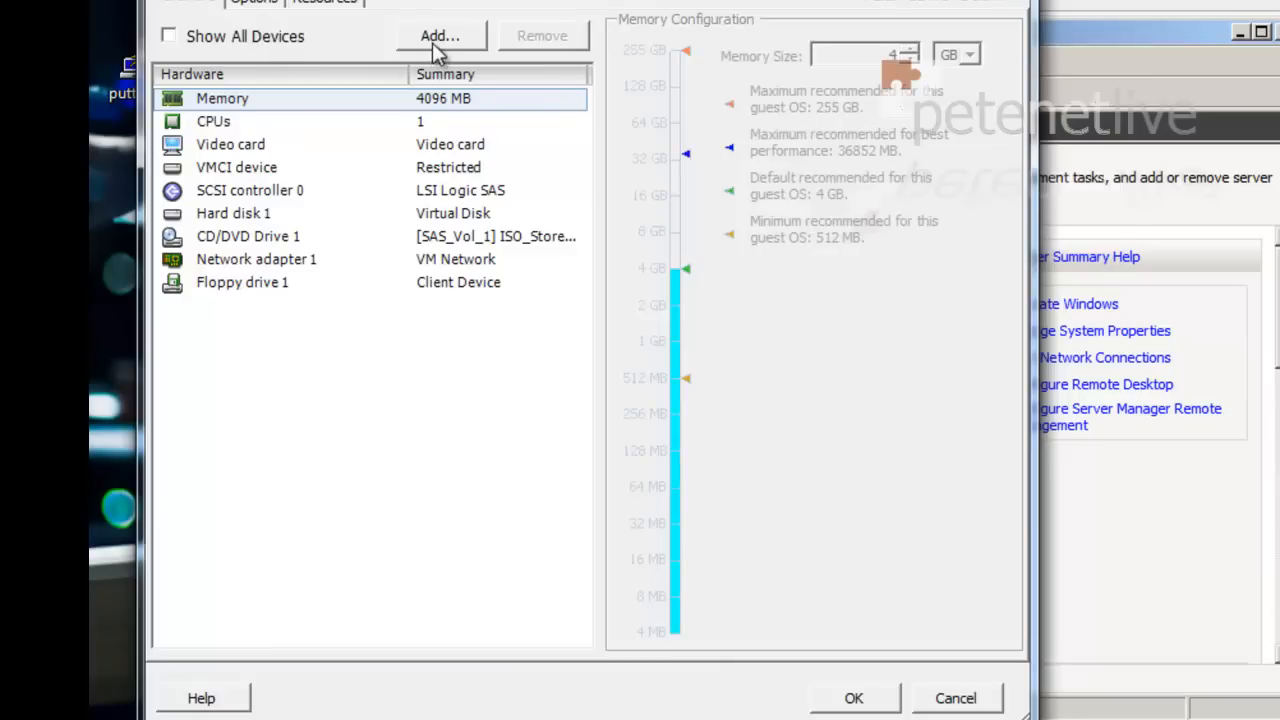
{"action": "left_click", "coordinate": [439, 36]}
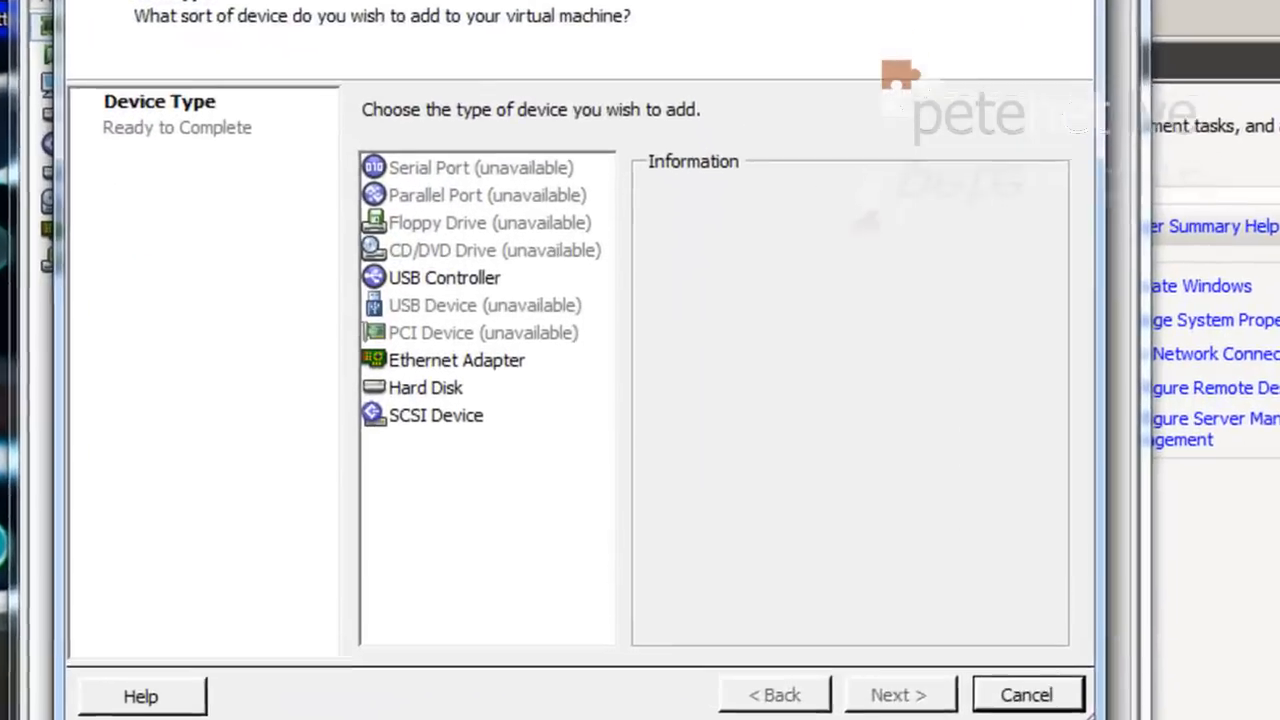
Add the physical Tape HP SCSI device to the VM at SCSI (0:1) and save
{"action": "left_click", "coordinate": [436, 415]}
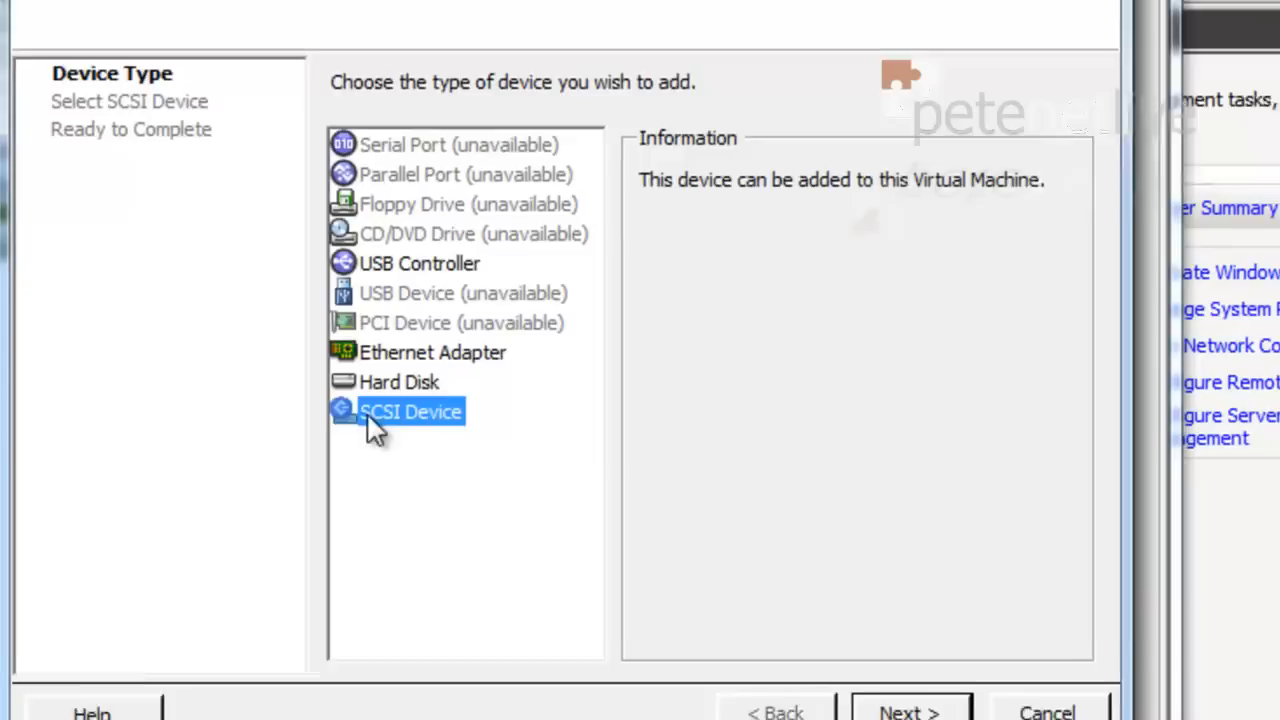
{"action": "left_click", "coordinate": [908, 710]}
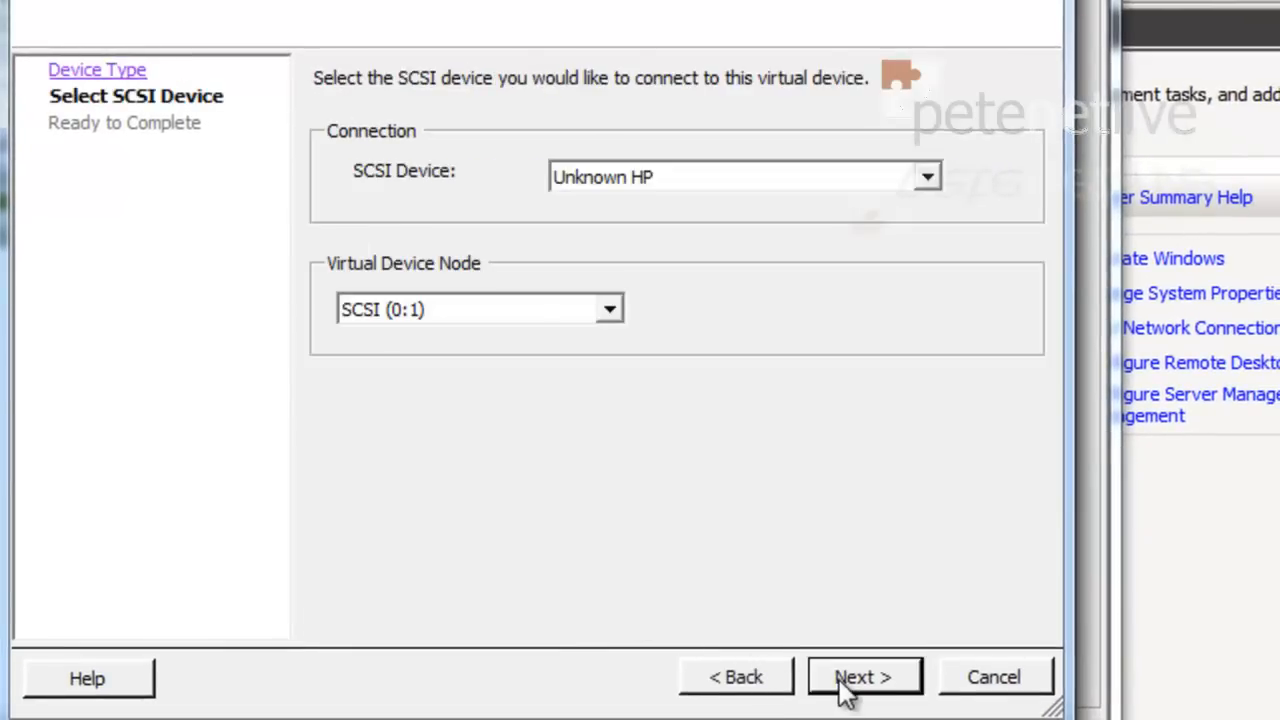
{"action": "mouse_move", "coordinate": [725, 178]}
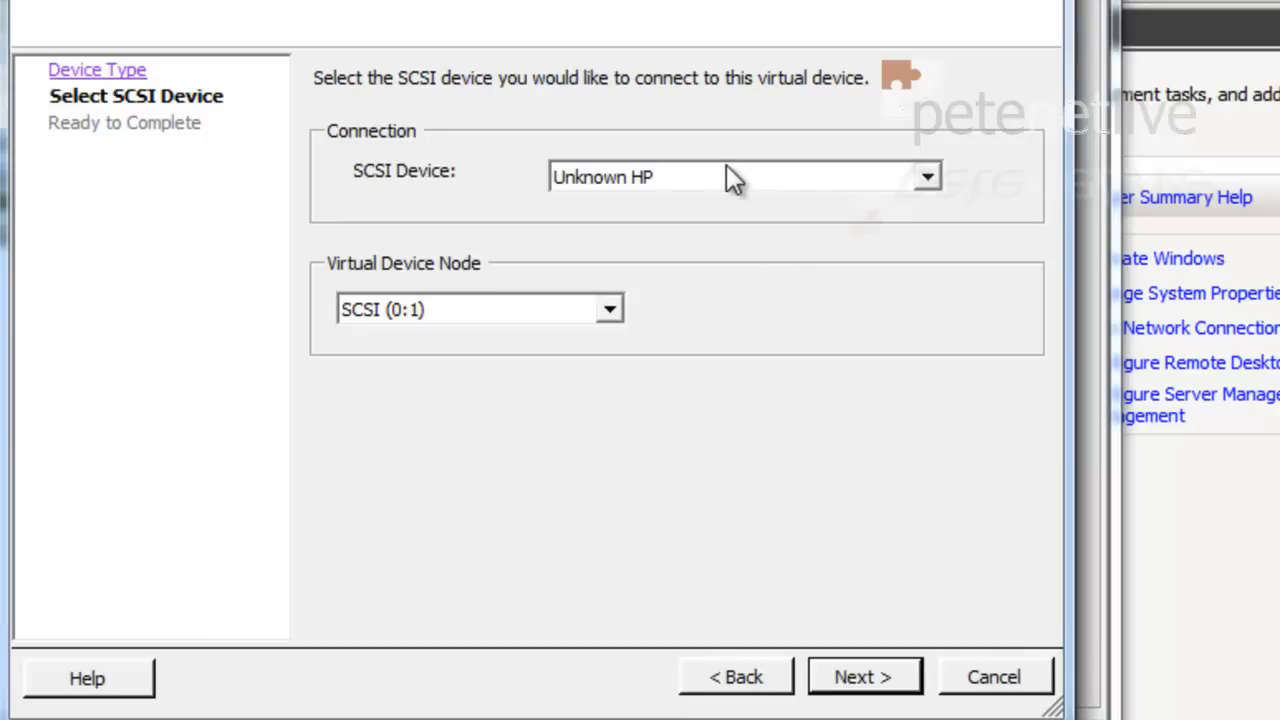
{"action": "left_click", "coordinate": [924, 176]}
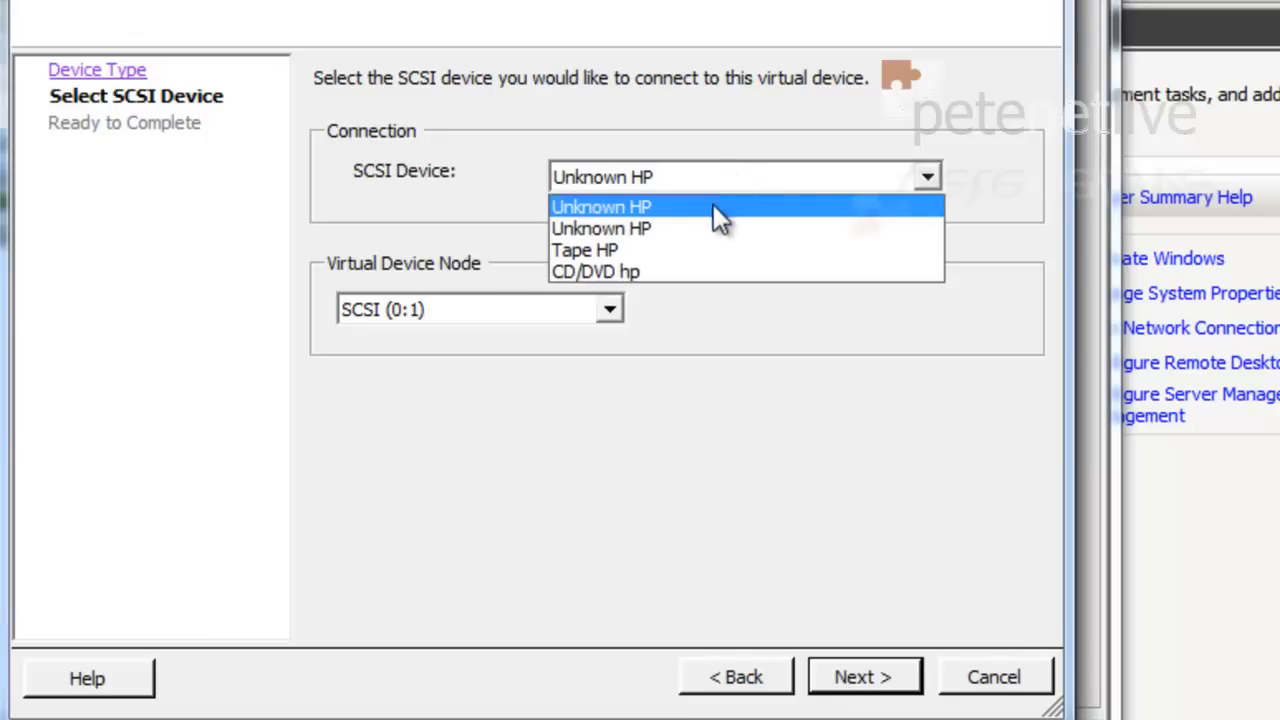
{"action": "left_click", "coordinate": [585, 250]}
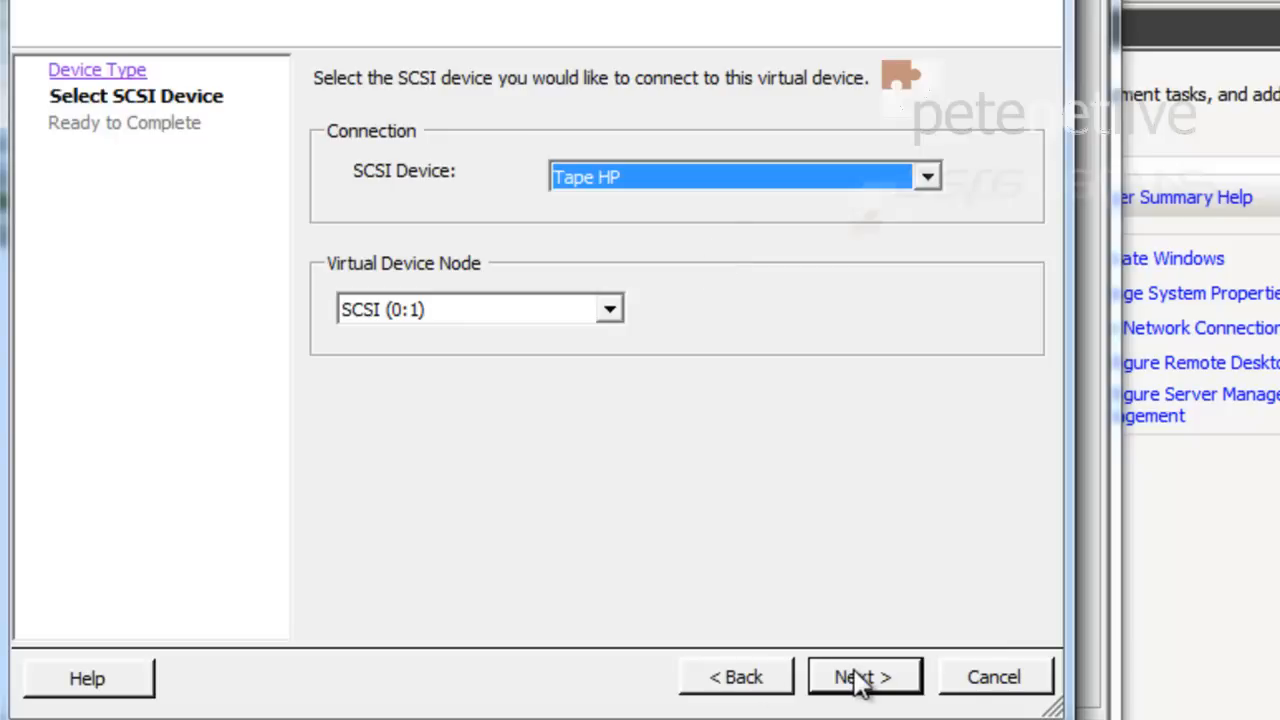
{"action": "left_click", "coordinate": [863, 677]}
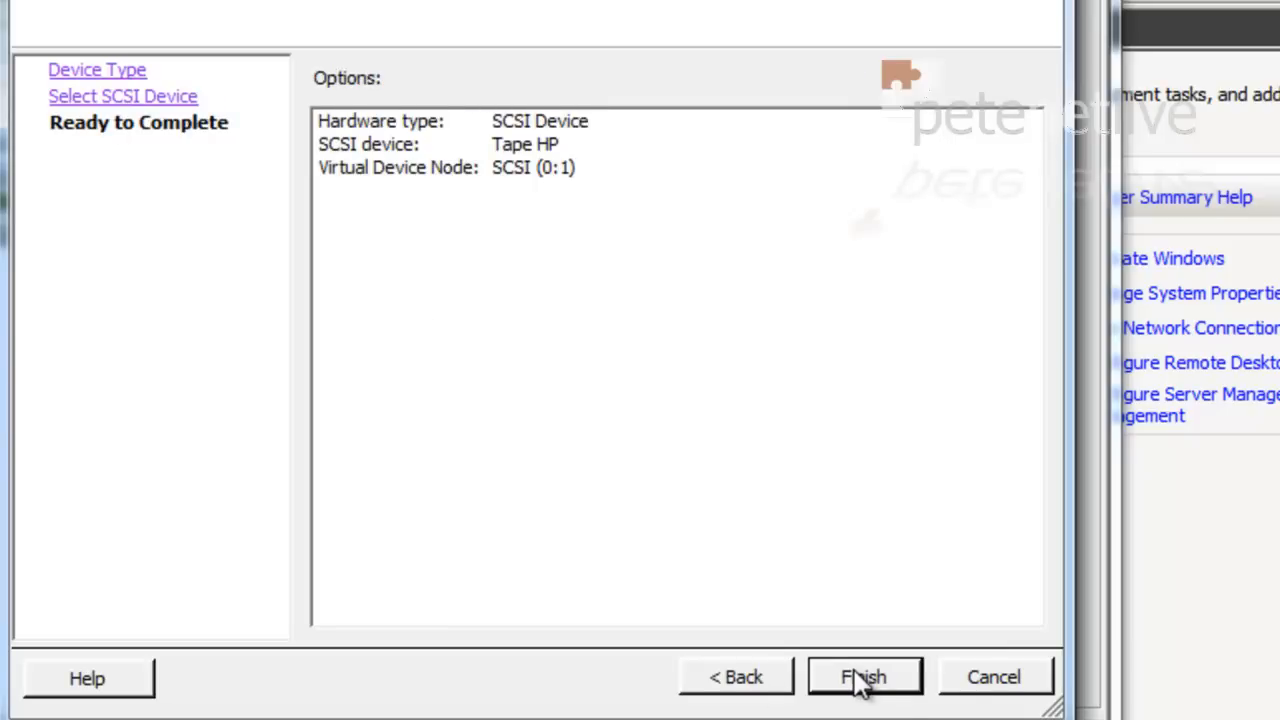
{"action": "left_click", "coordinate": [863, 677]}
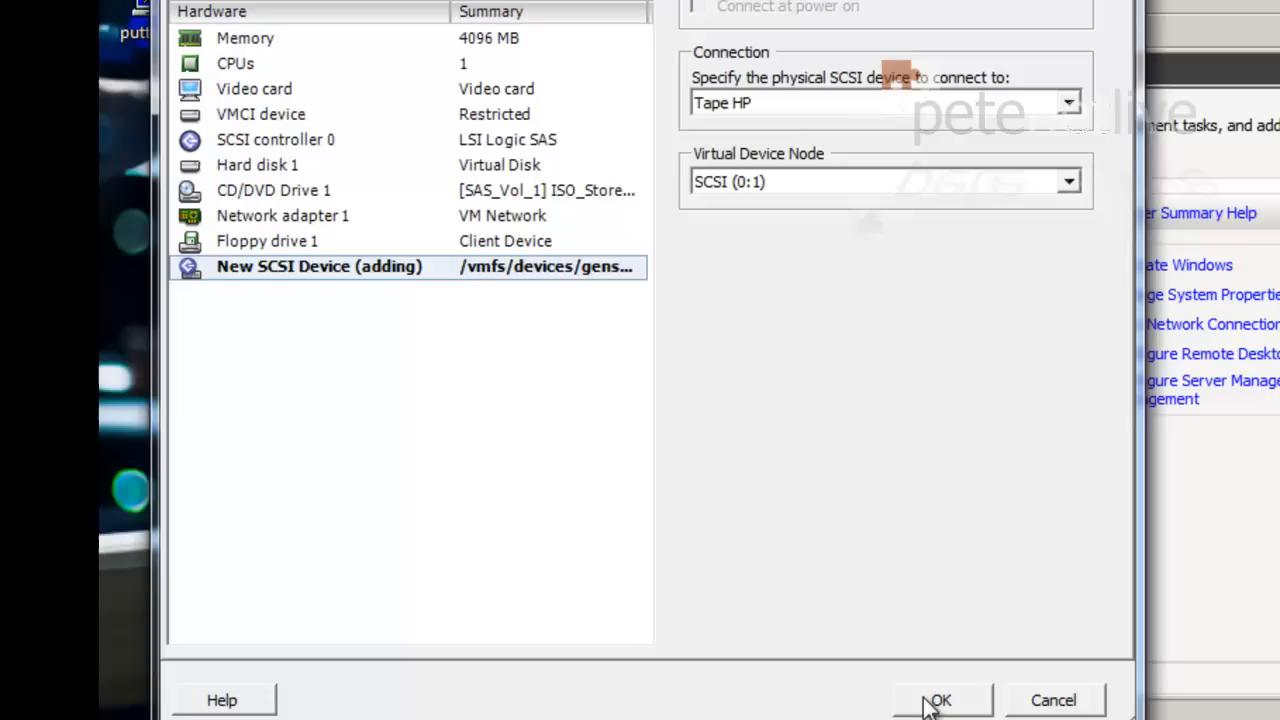
{"action": "left_click", "coordinate": [938, 700]}
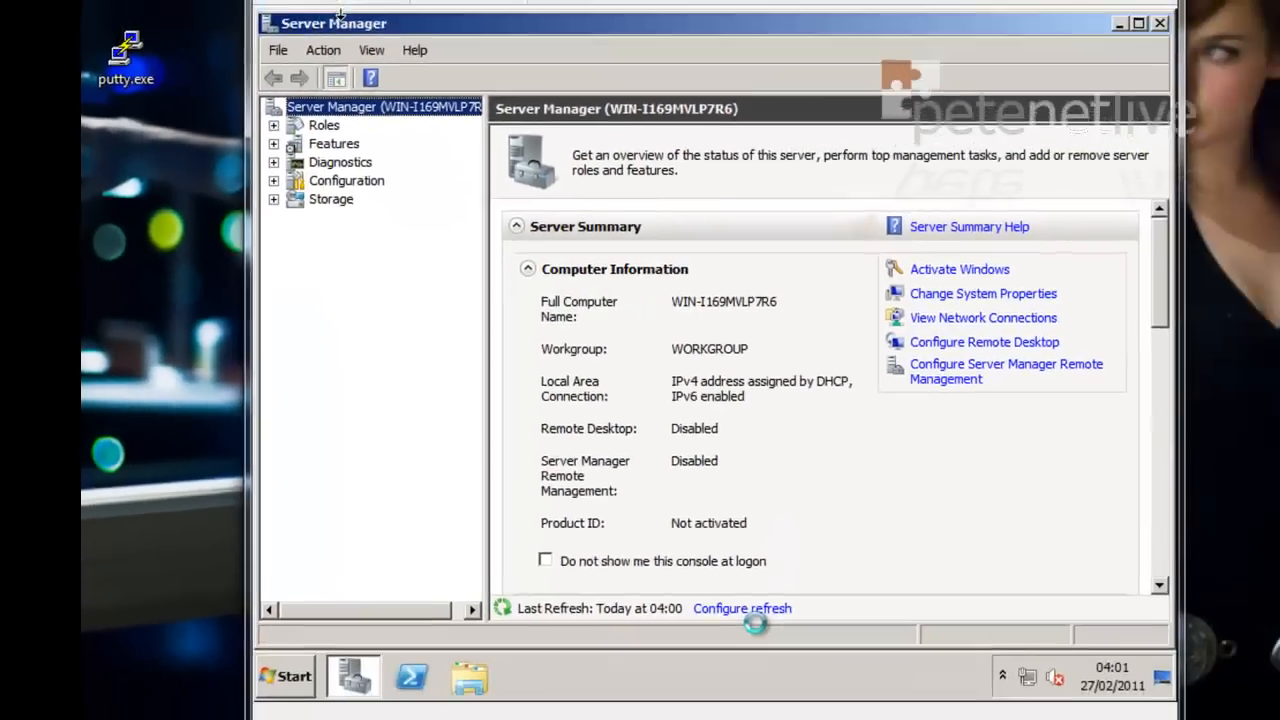
{"action": "left_click", "coordinate": [285, 676]}
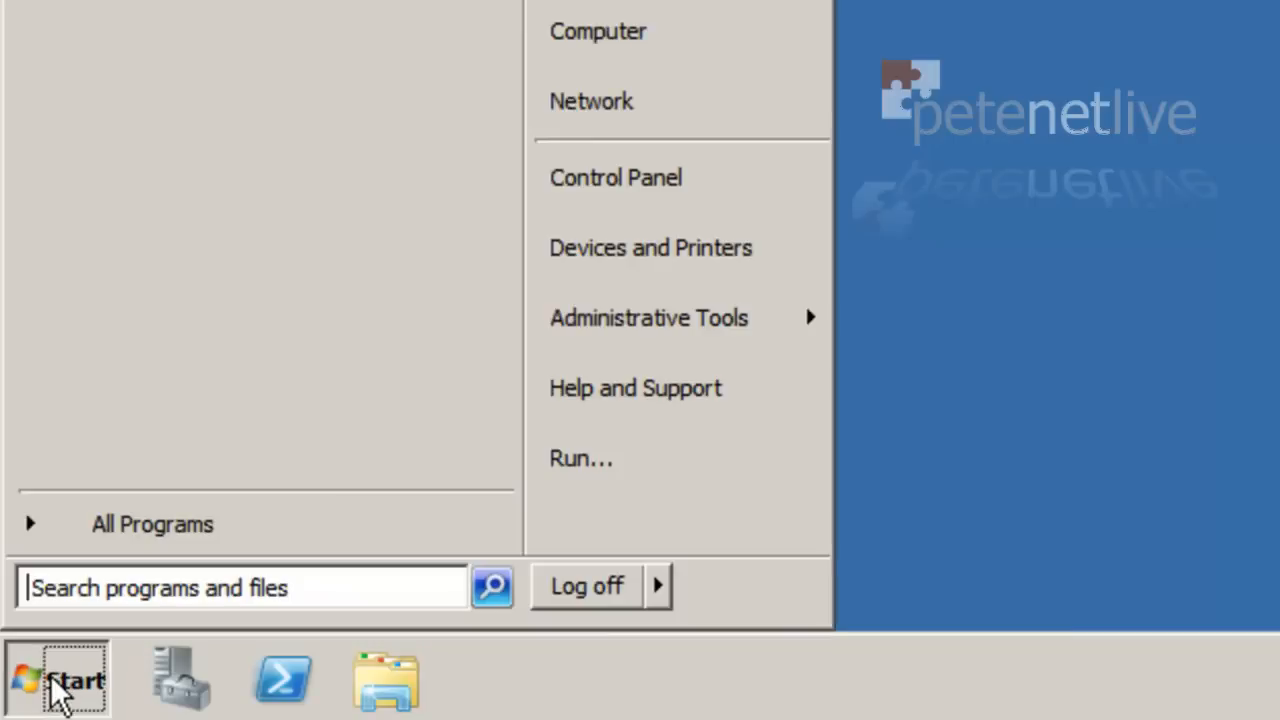
Launch devmgmt.msc and select the HP Ultrium 5-SCSI device under Other devices
{"action": "left_click", "coordinate": [240, 587]}
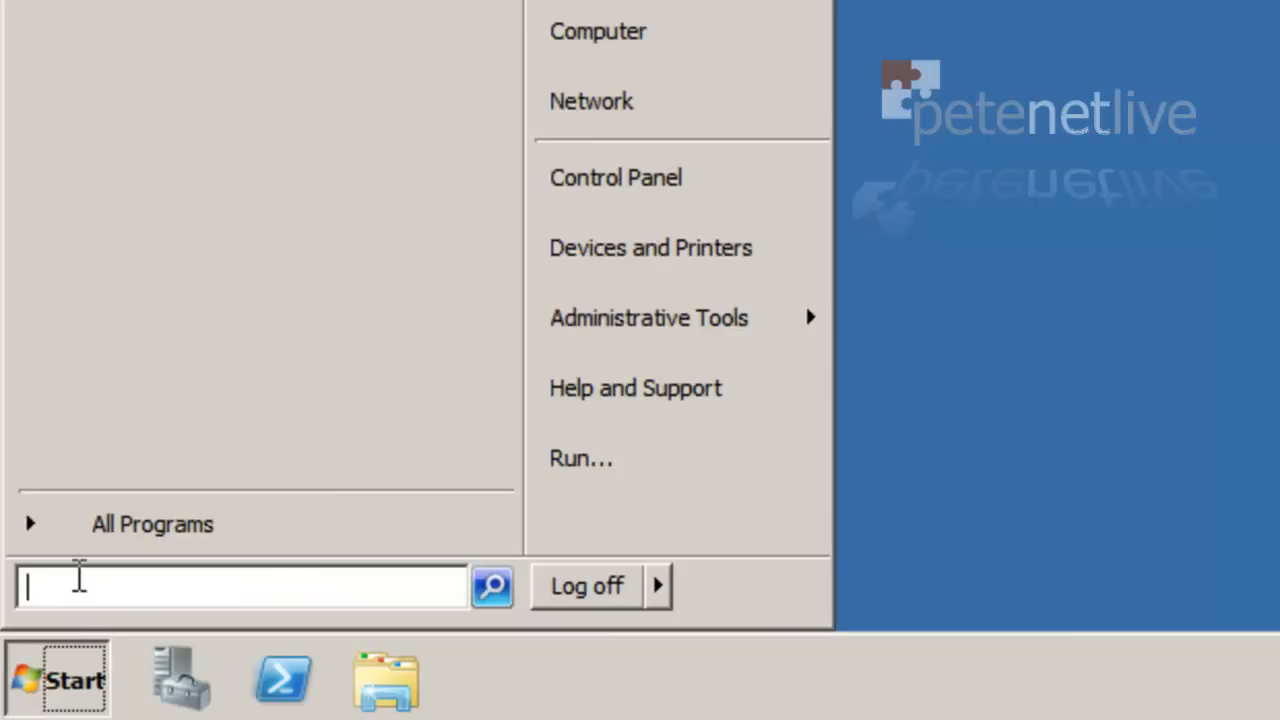
{"action": "type", "text": "devmgmt."}
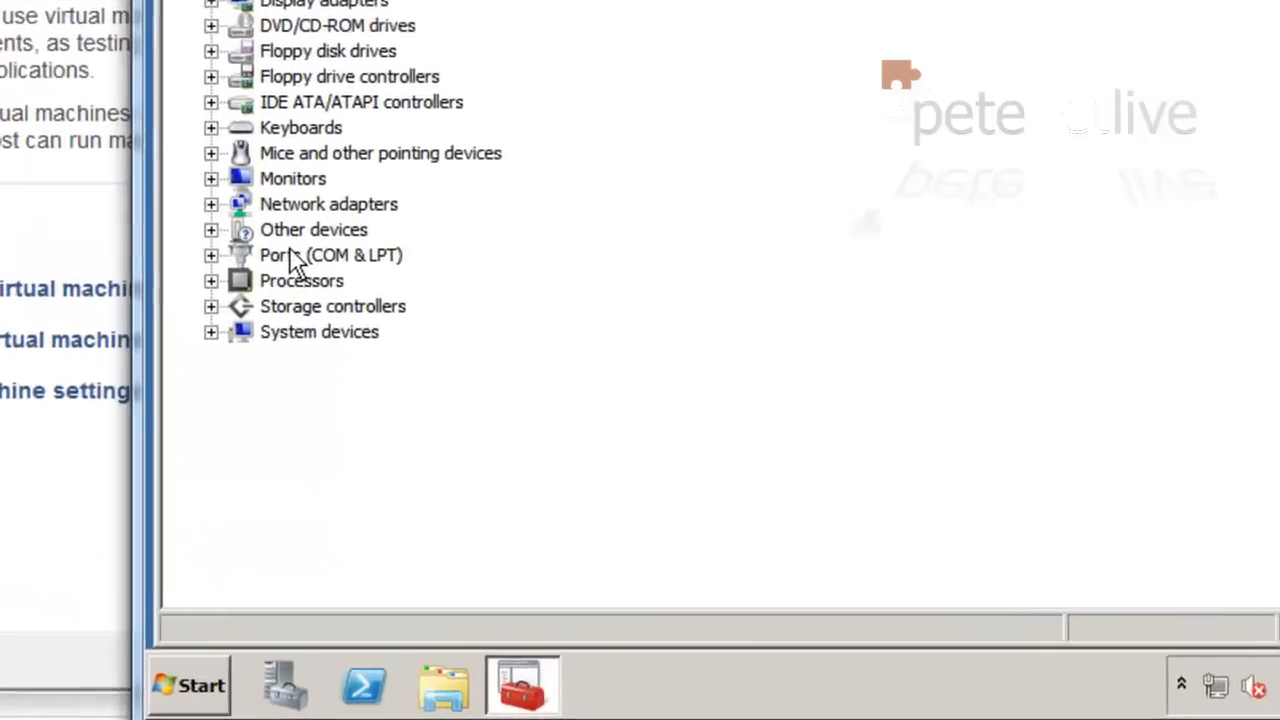
{"action": "left_click", "coordinate": [211, 229]}
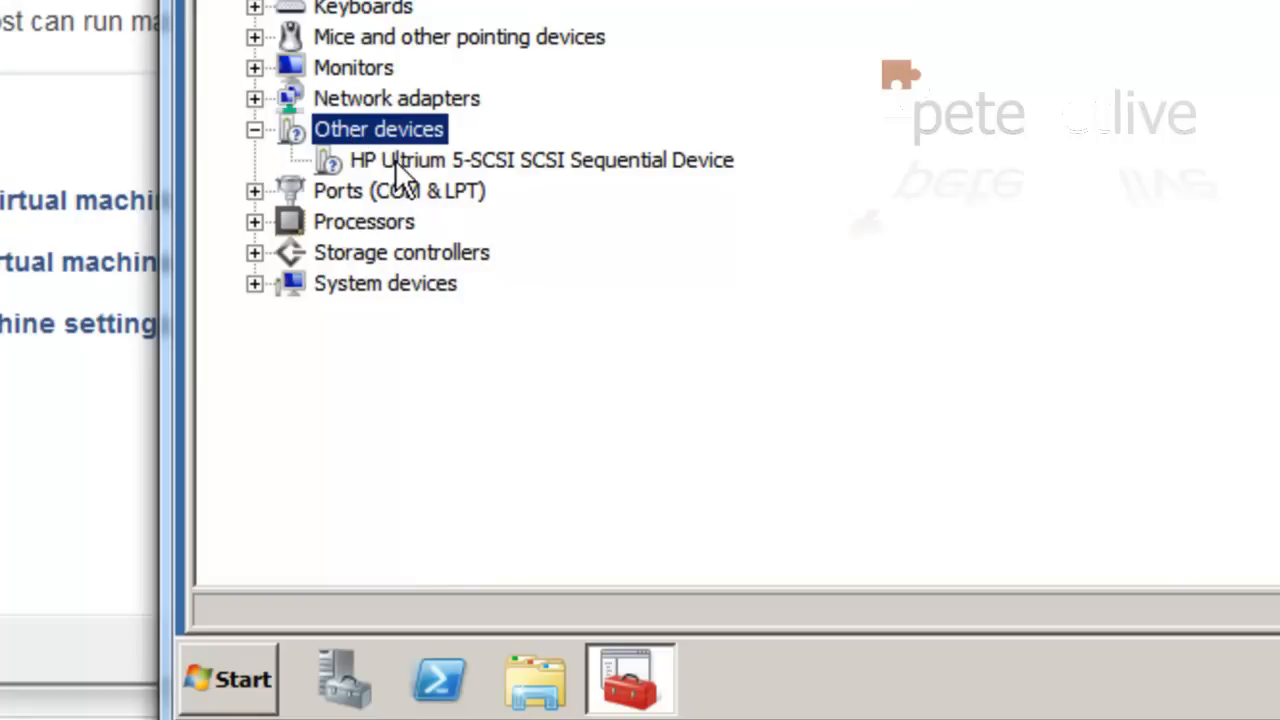
{"action": "left_click", "coordinate": [540, 160]}
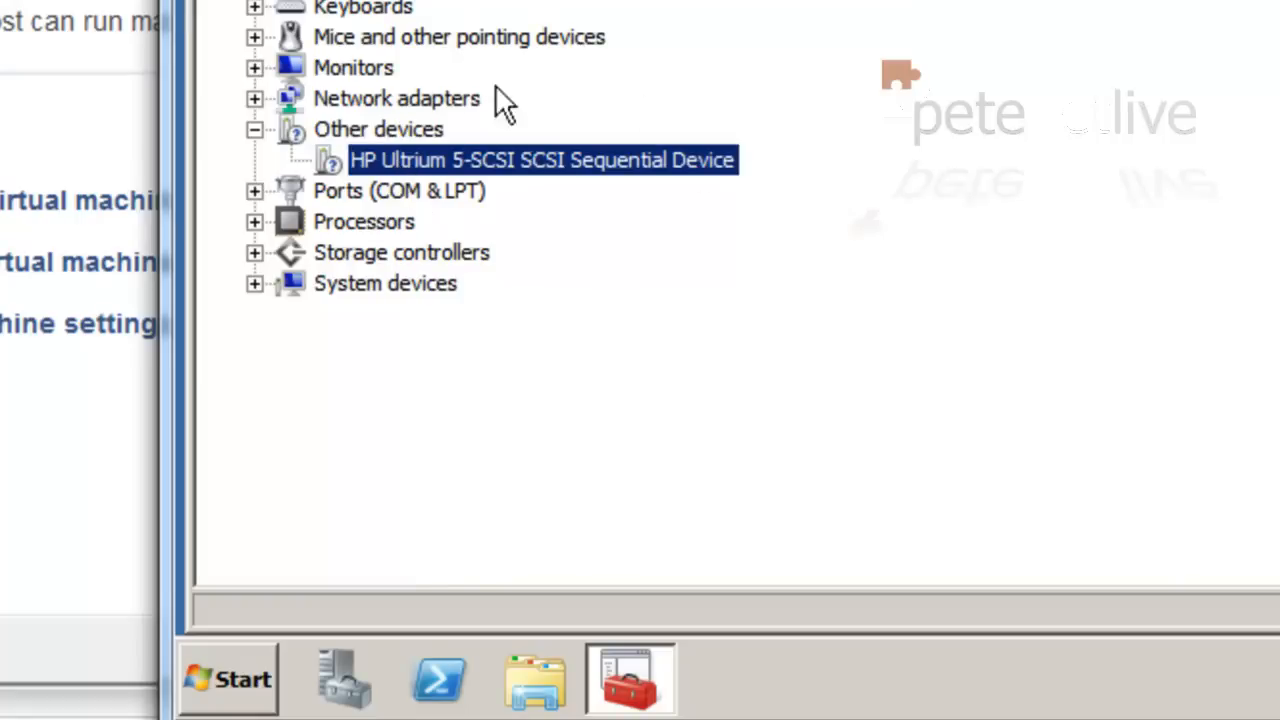
{"action": "mouse_move", "coordinate": [465, 335]}
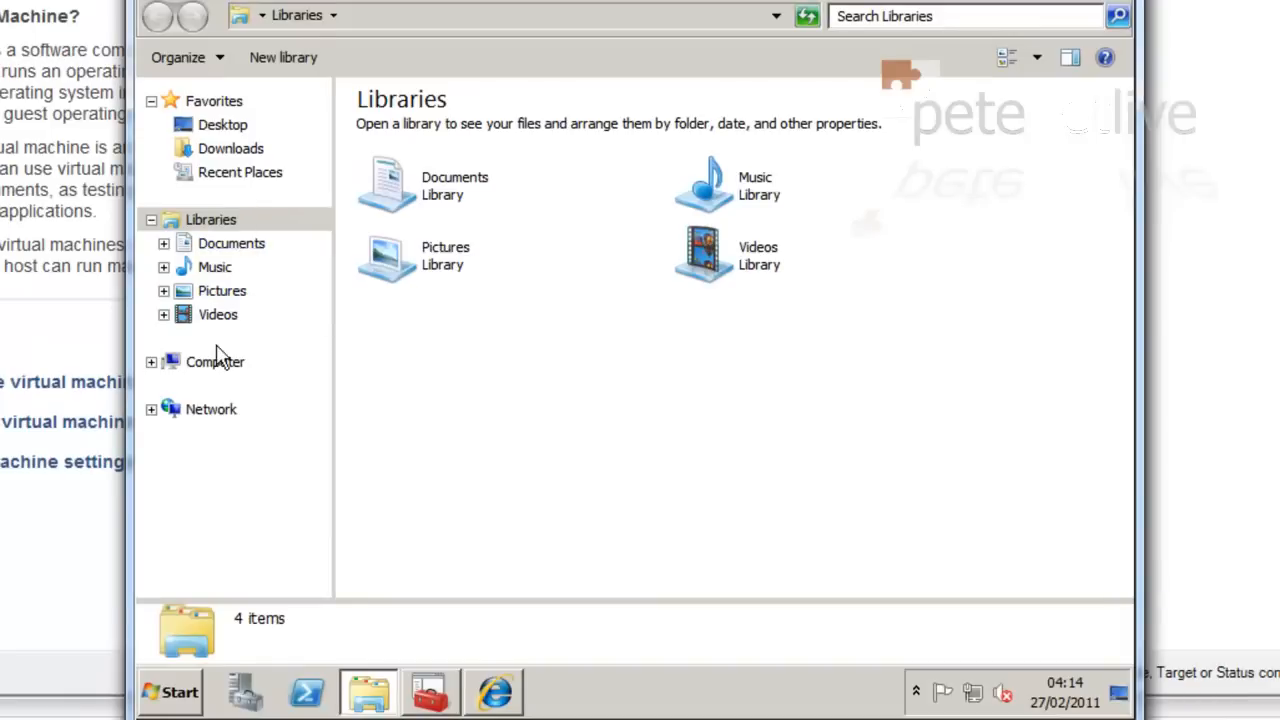
Run the program from the HP disc in DVD Drive (D:)
{"action": "left_click", "coordinate": [214, 361]}
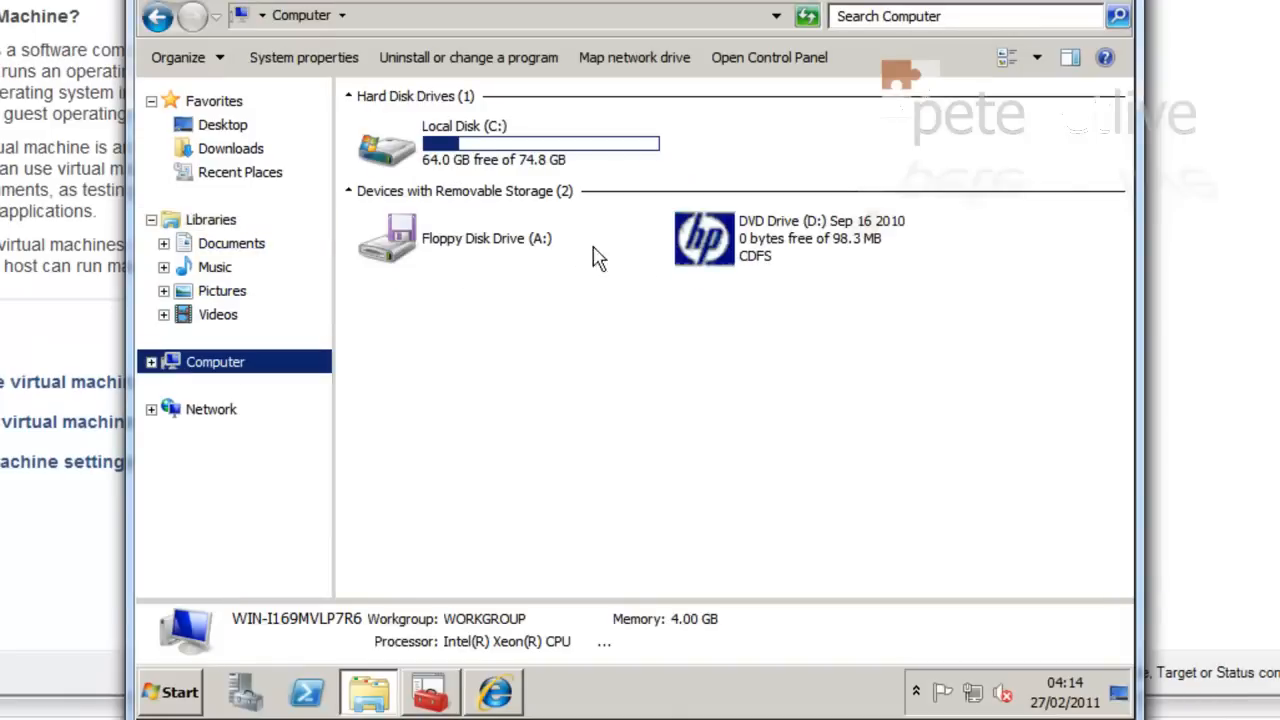
{"action": "right_click", "coordinate": [703, 238]}
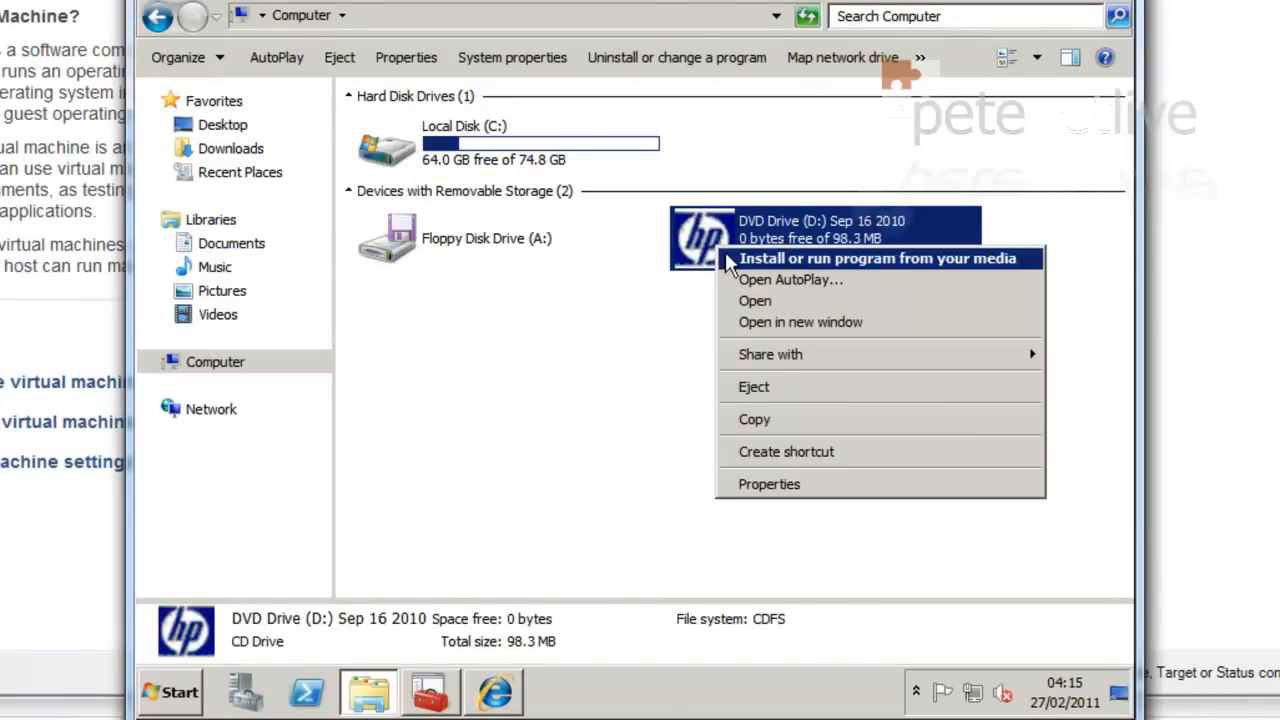
{"action": "left_click", "coordinate": [743, 287]}
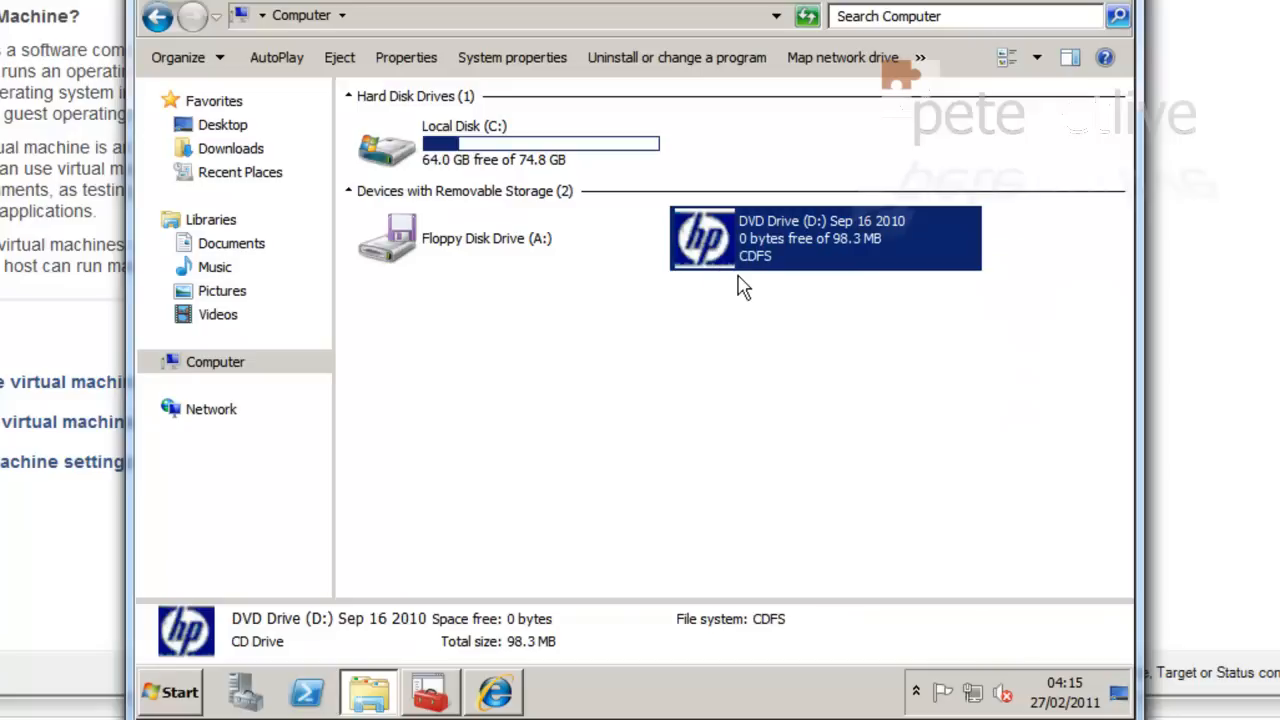
{"action": "double_click", "coordinate": [824, 238]}
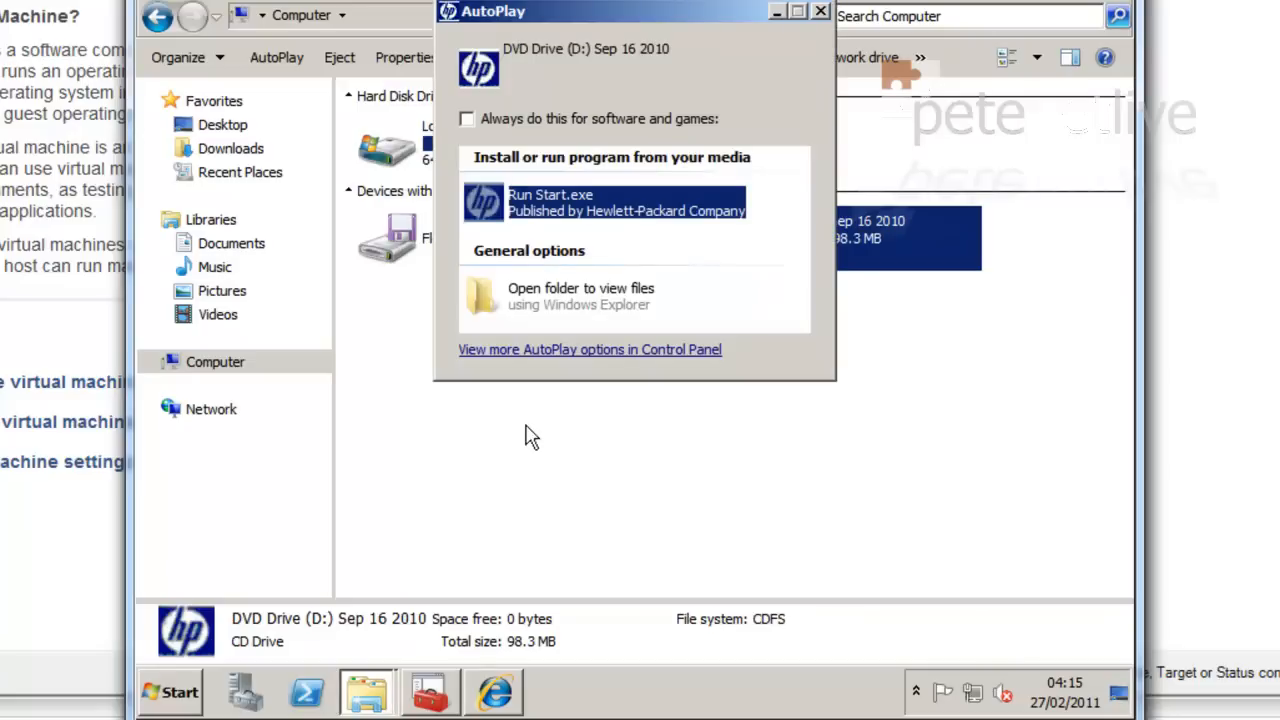
{"action": "mouse_move", "coordinate": [530, 225]}
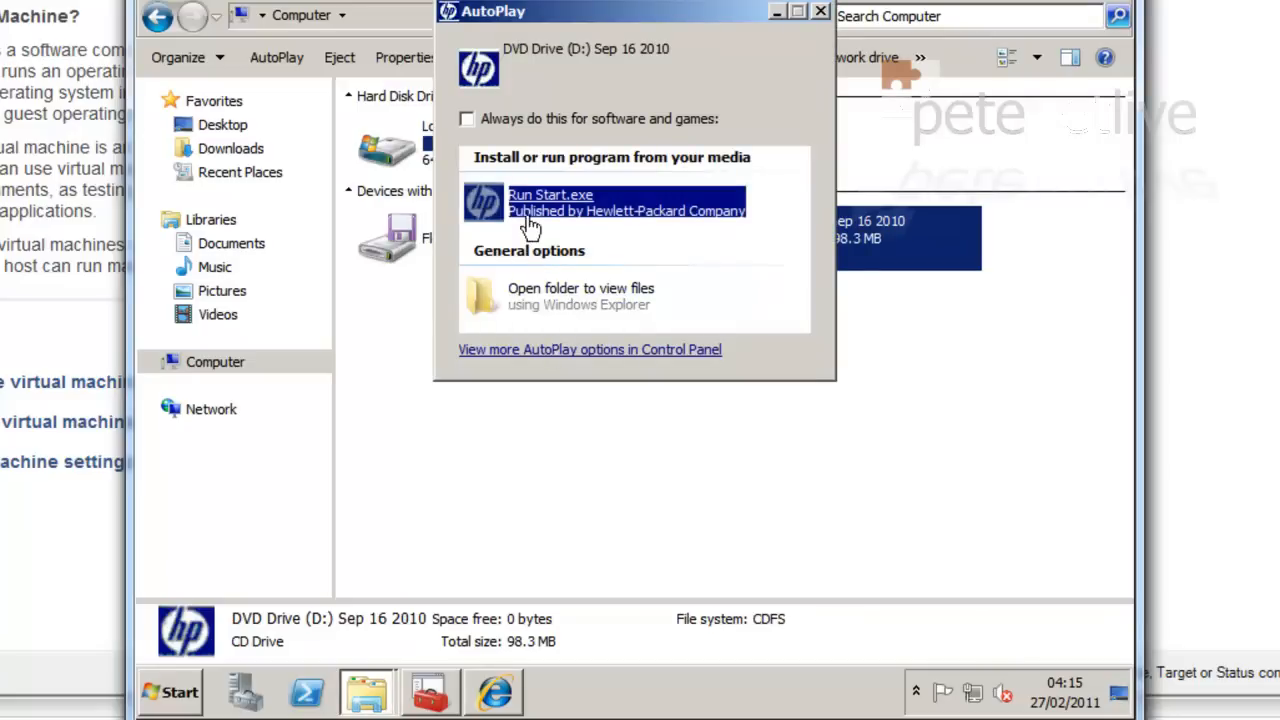
Run Start.exe in English, choose Install Drivers, and approve both security warnings
{"action": "left_click", "coordinate": [550, 202]}
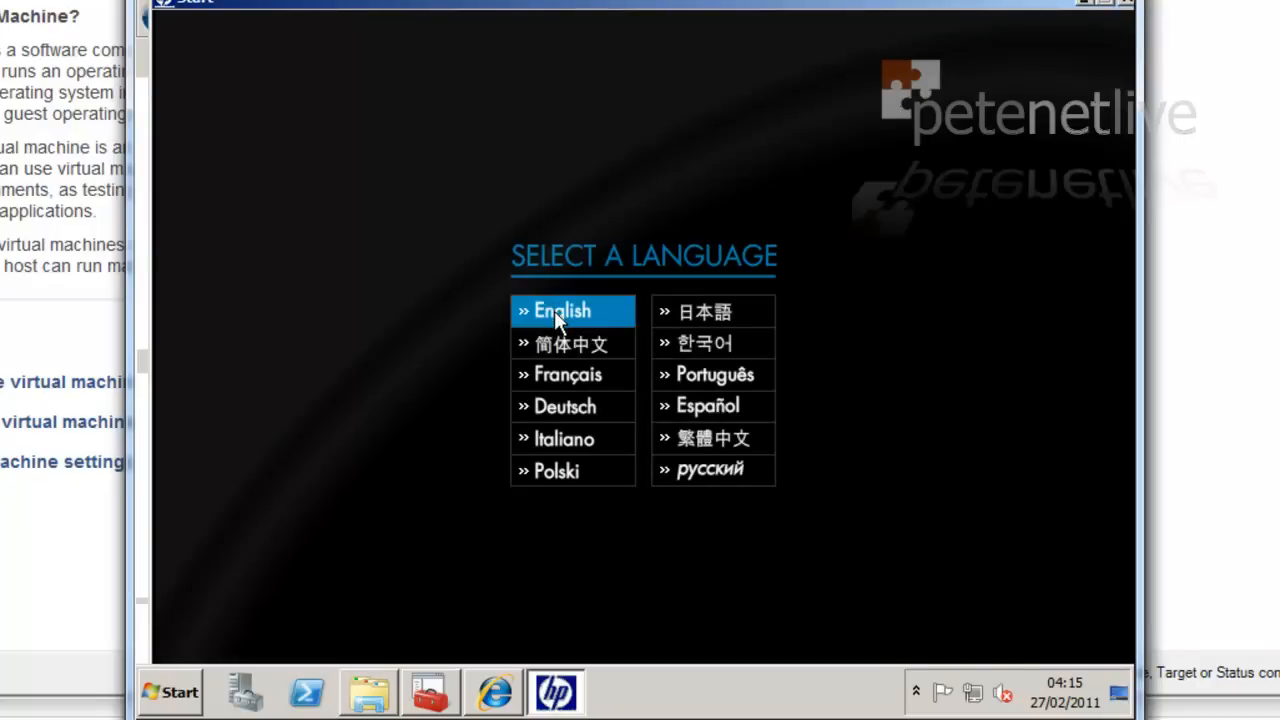
{"action": "left_click", "coordinate": [562, 310]}
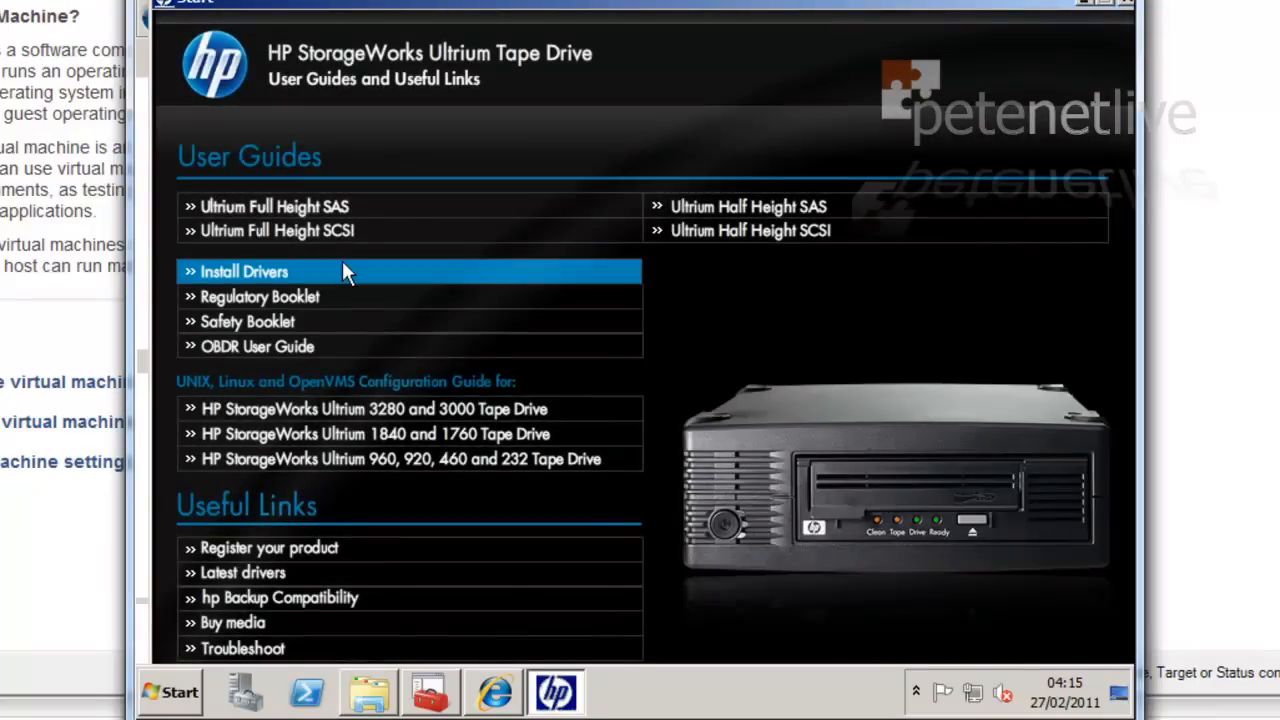
{"action": "left_click", "coordinate": [244, 271]}
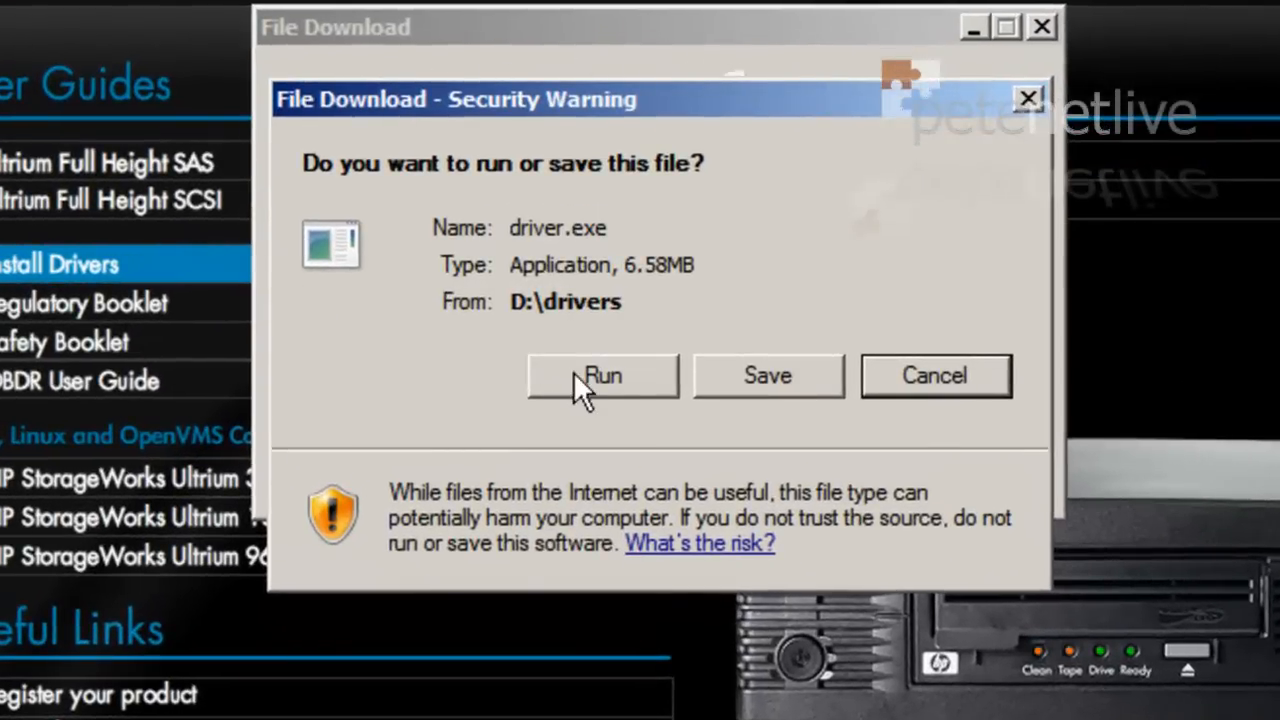
{"action": "left_click", "coordinate": [602, 375]}
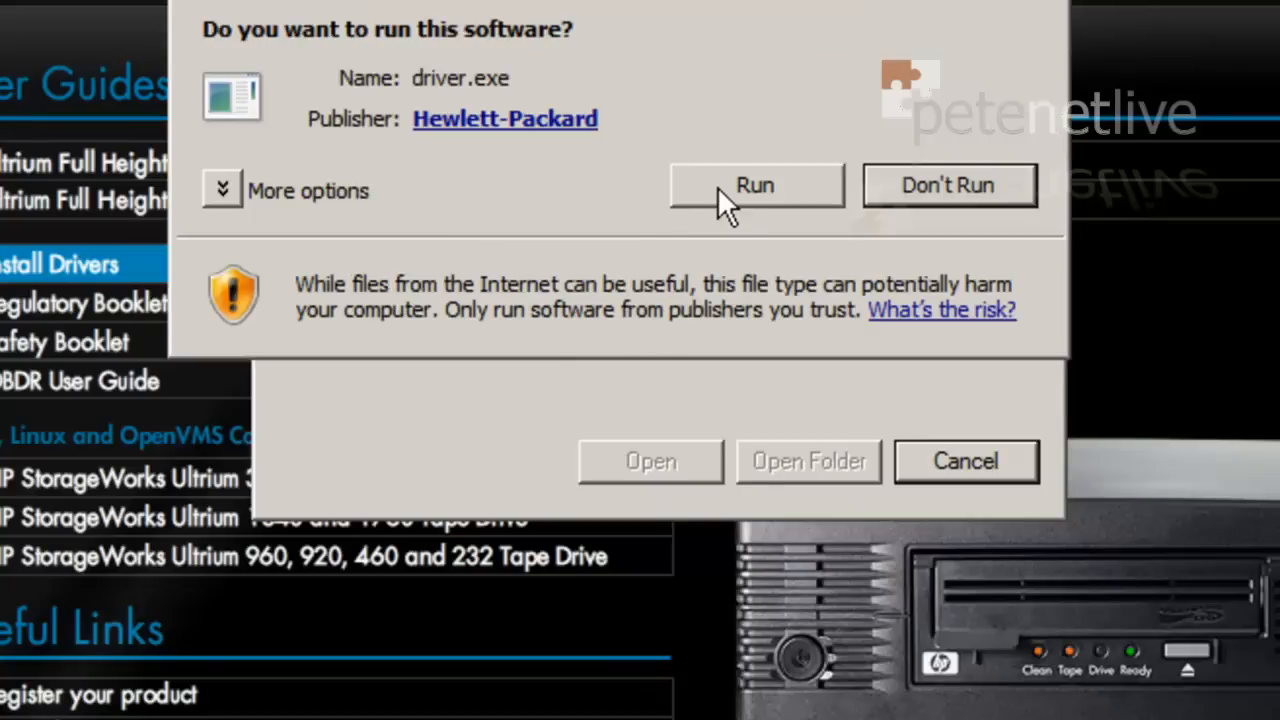
{"action": "left_click", "coordinate": [754, 185]}
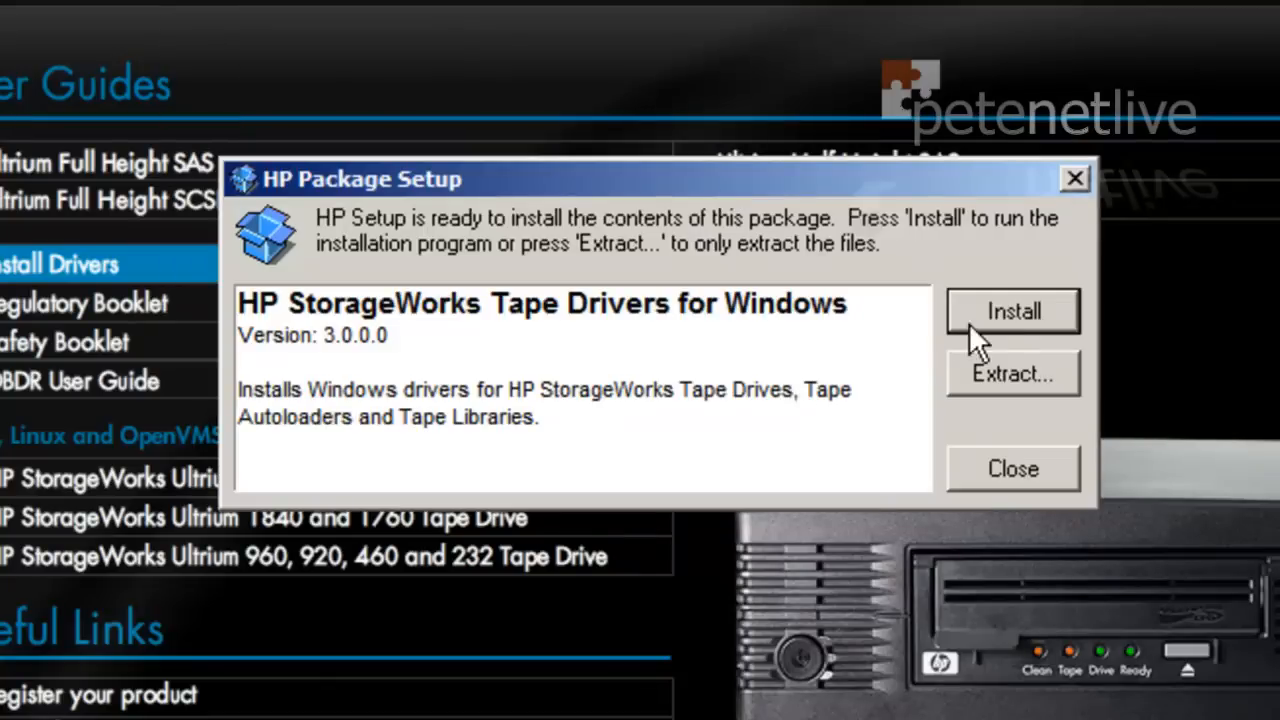
After the unsupported-guest install error, extract the driver package to a new C:\Drivers folder
{"action": "left_click", "coordinate": [1012, 311]}
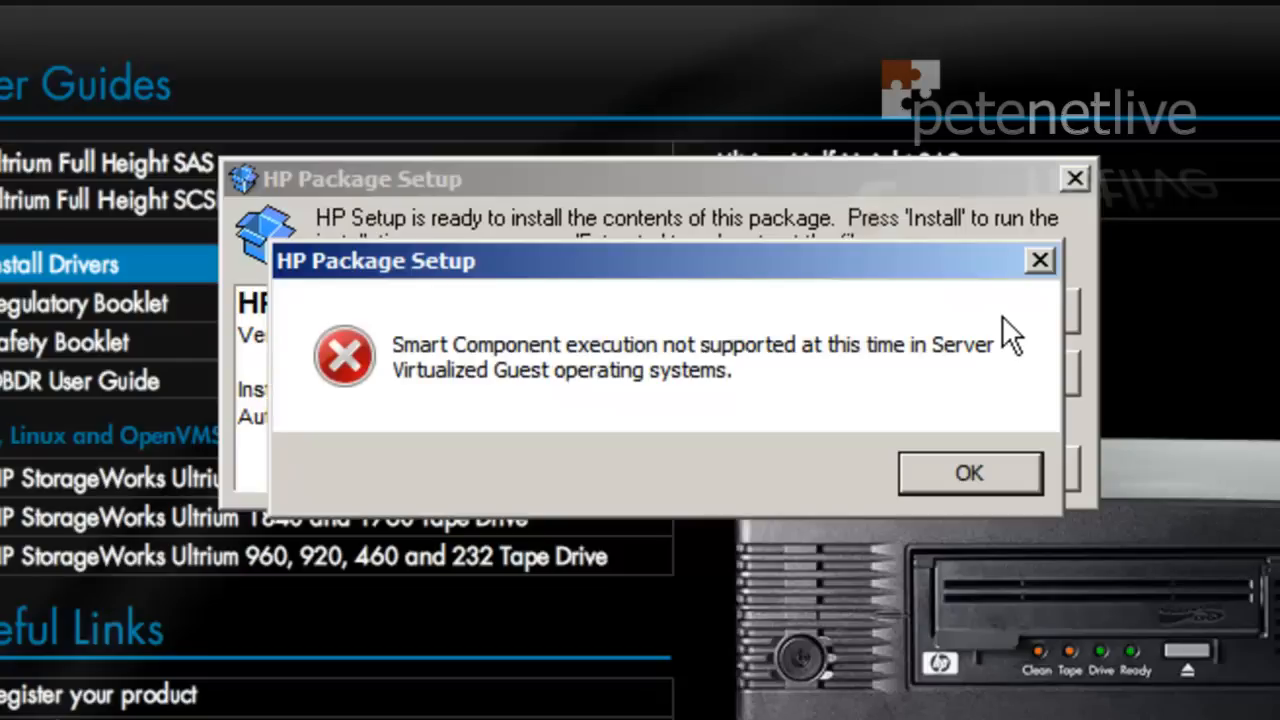
{"action": "left_click", "coordinate": [968, 473]}
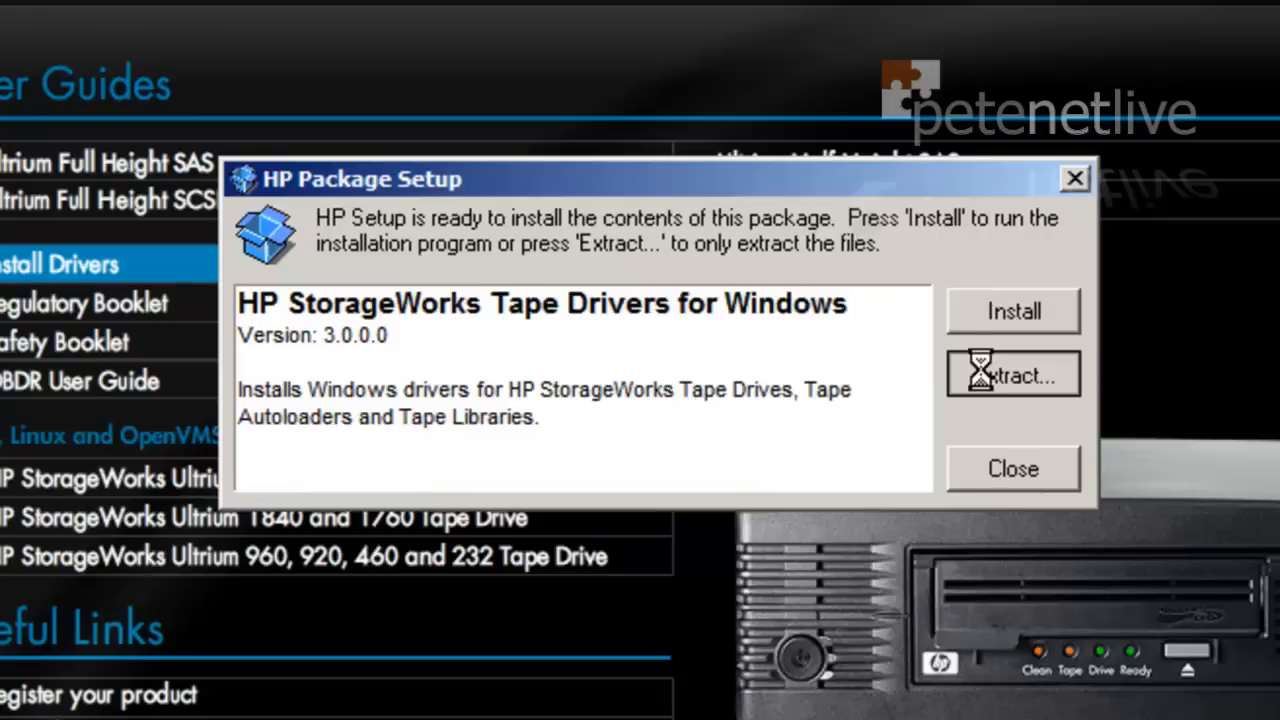
{"action": "left_click", "coordinate": [1012, 373]}
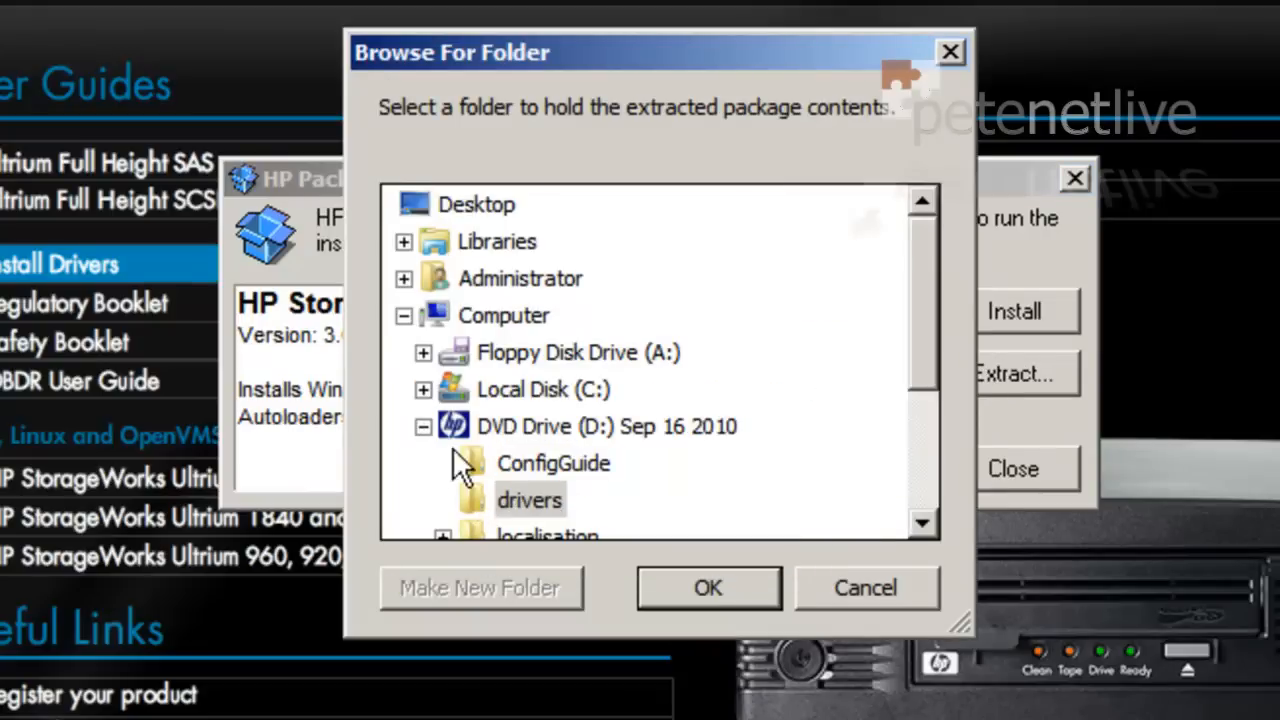
{"action": "left_click", "coordinate": [543, 389]}
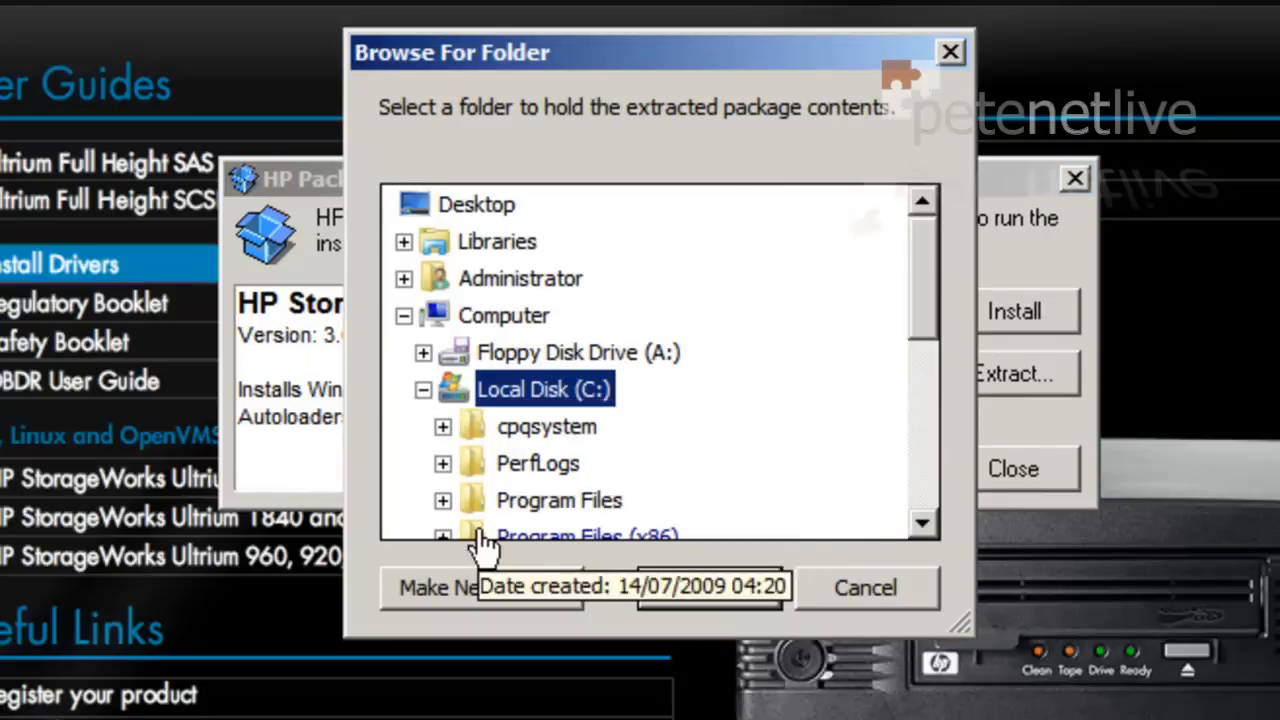
{"action": "left_click", "coordinate": [481, 587]}
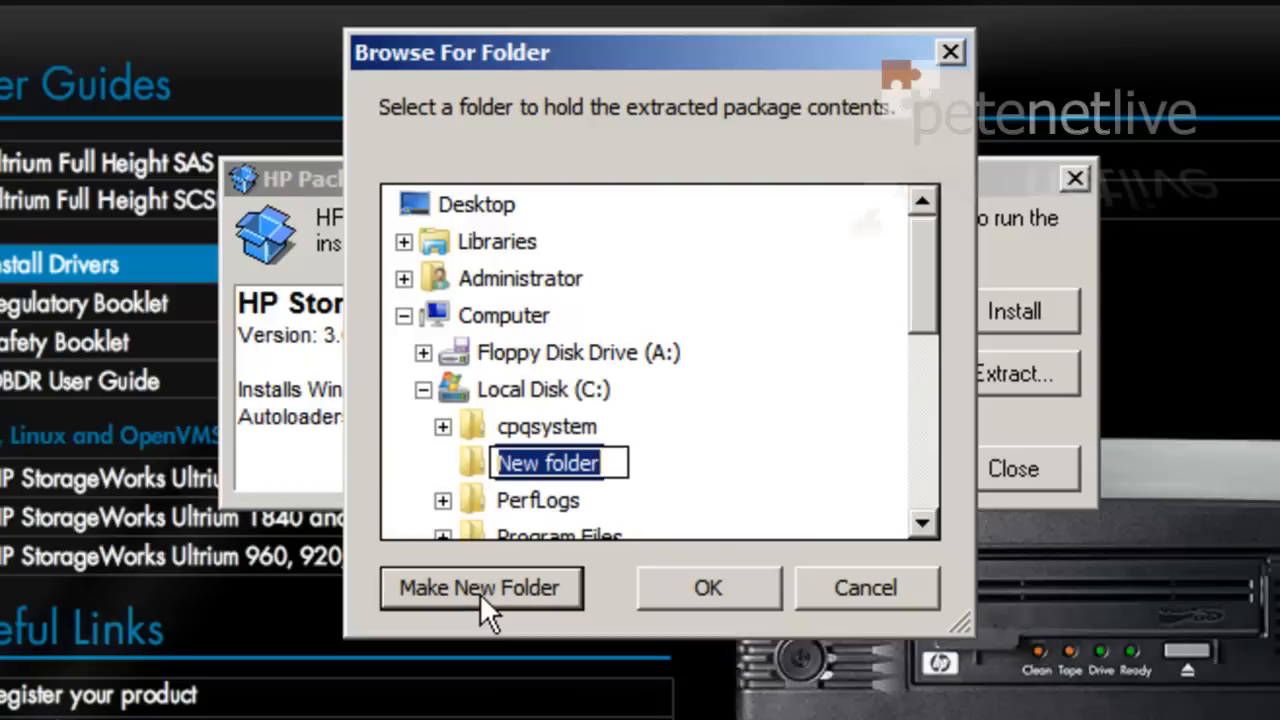
{"action": "type", "text": "Drivers"}
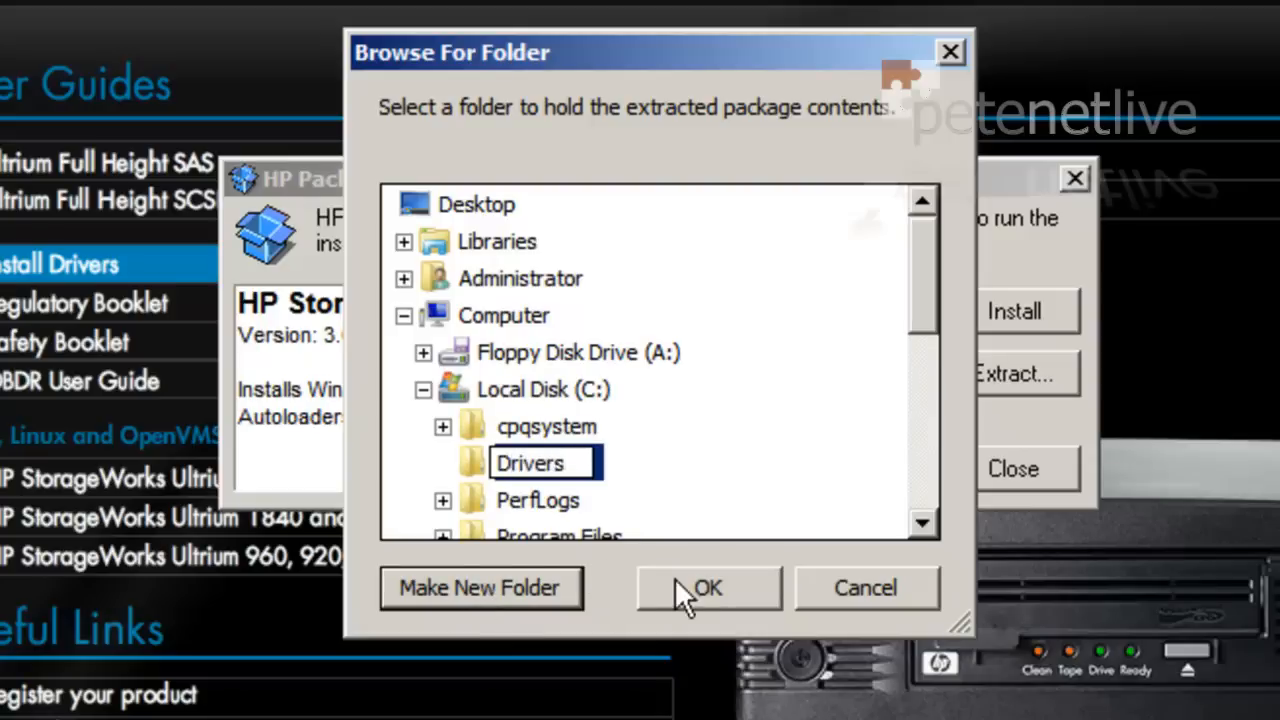
{"action": "left_click", "coordinate": [708, 587]}
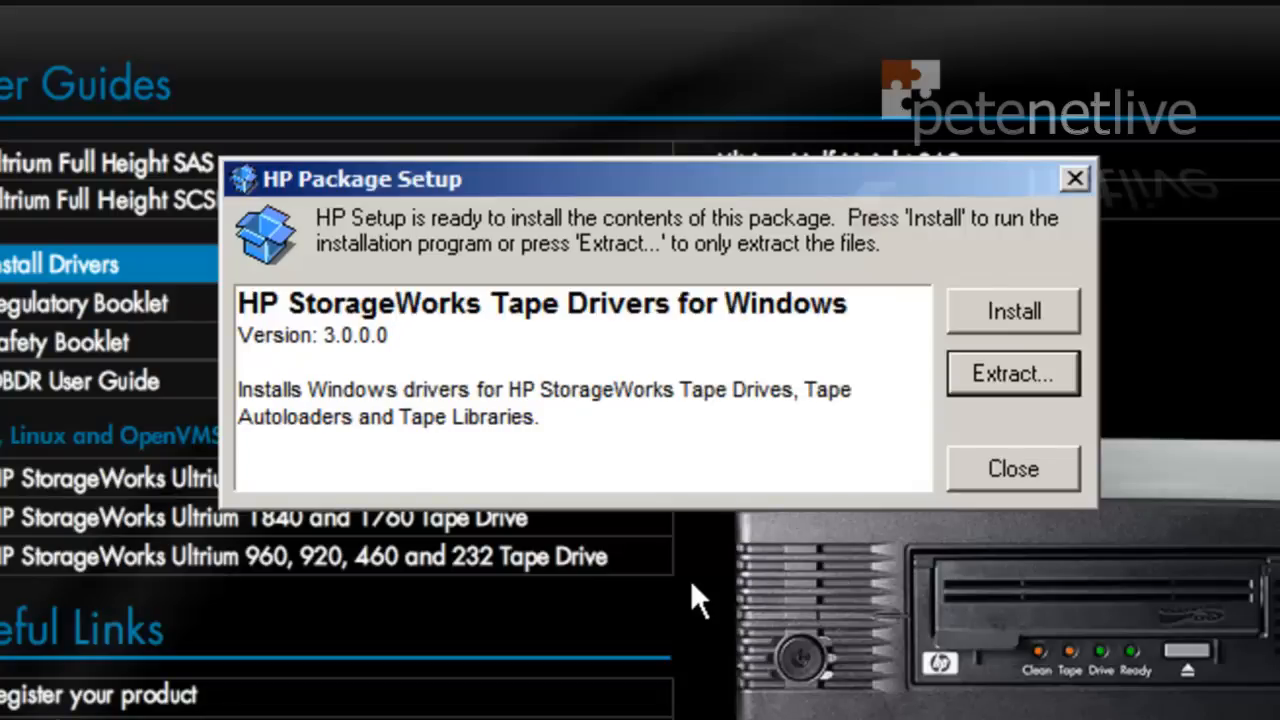
{"action": "left_click", "coordinate": [1011, 468]}
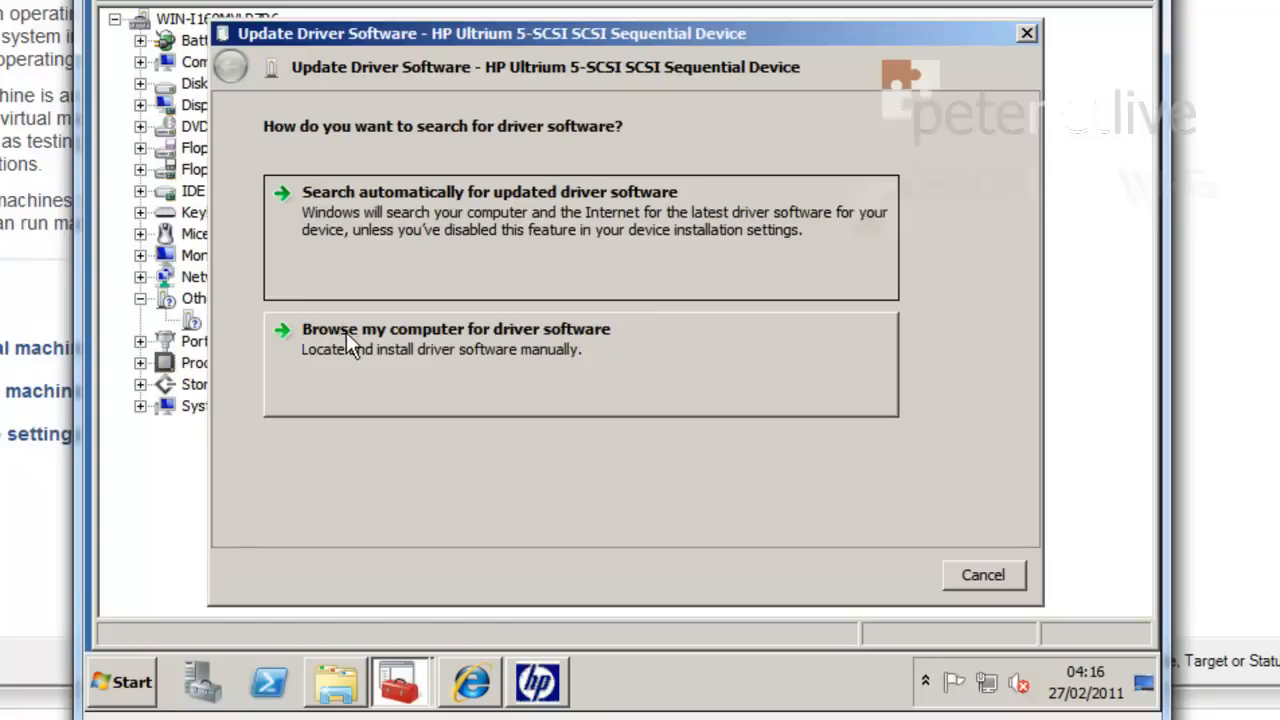
Choose C:\Drivers\W2K8R2-x64 as the folder to search for the tape driver
{"action": "left_click", "coordinate": [456, 329]}
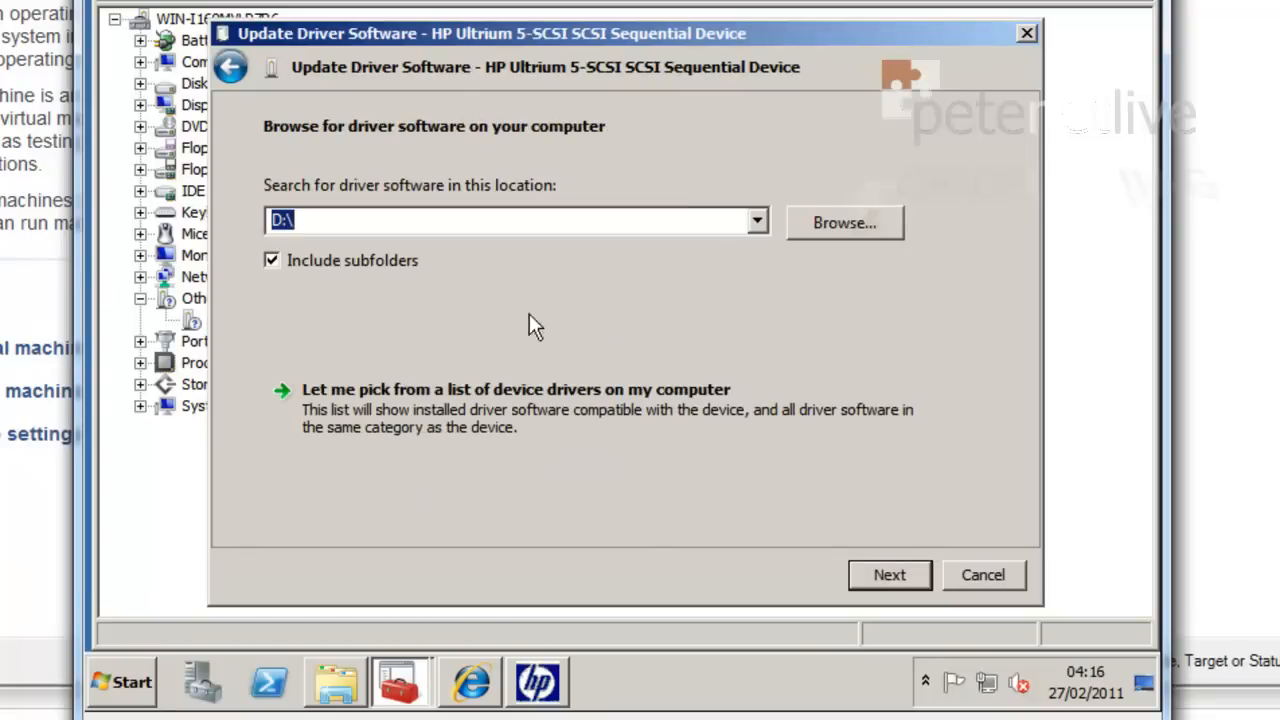
{"action": "left_click", "coordinate": [843, 222]}
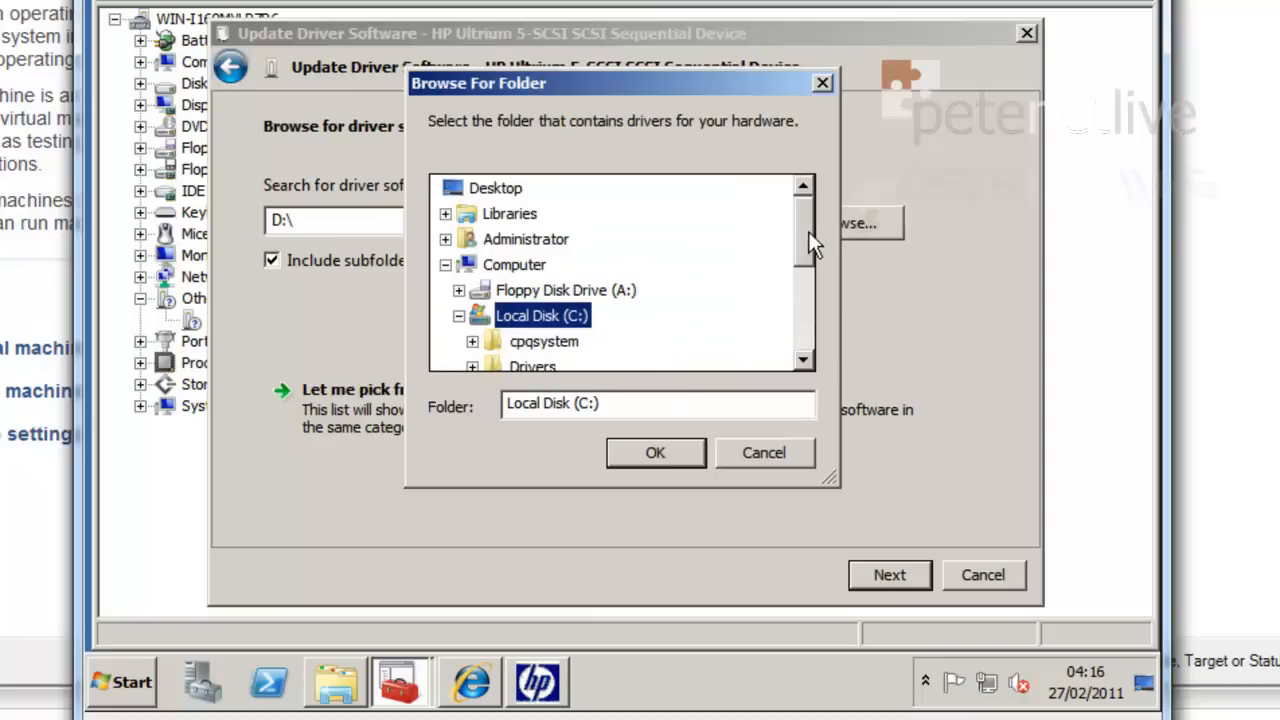
{"action": "scroll", "scroll_direction": "down", "scroll_amount": 3}
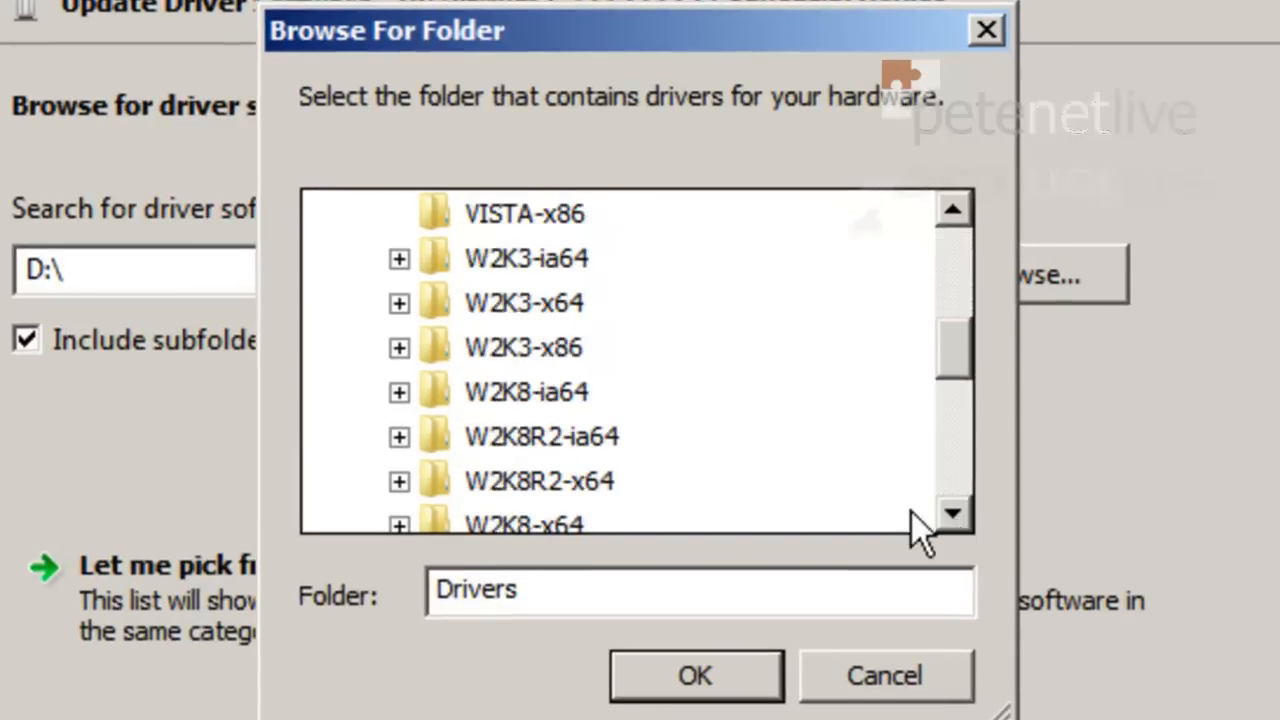
{"action": "mouse_move", "coordinate": [538, 481]}
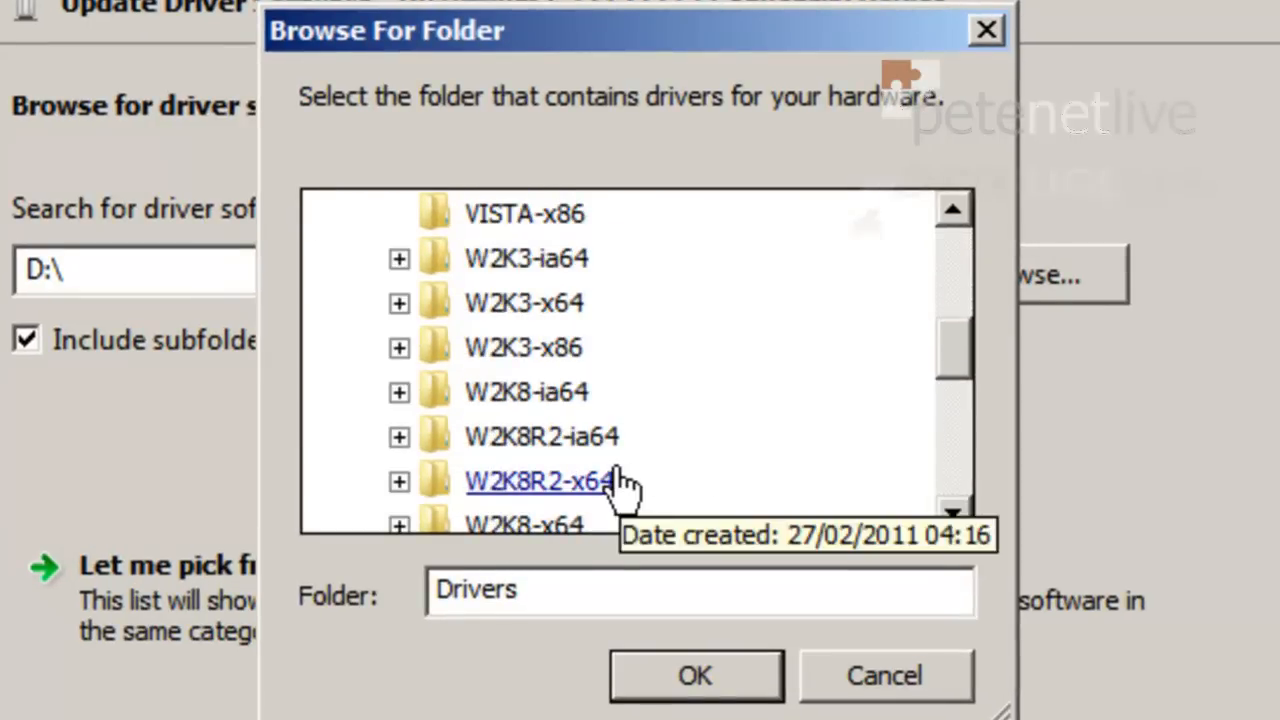
{"action": "left_click", "coordinate": [540, 480]}
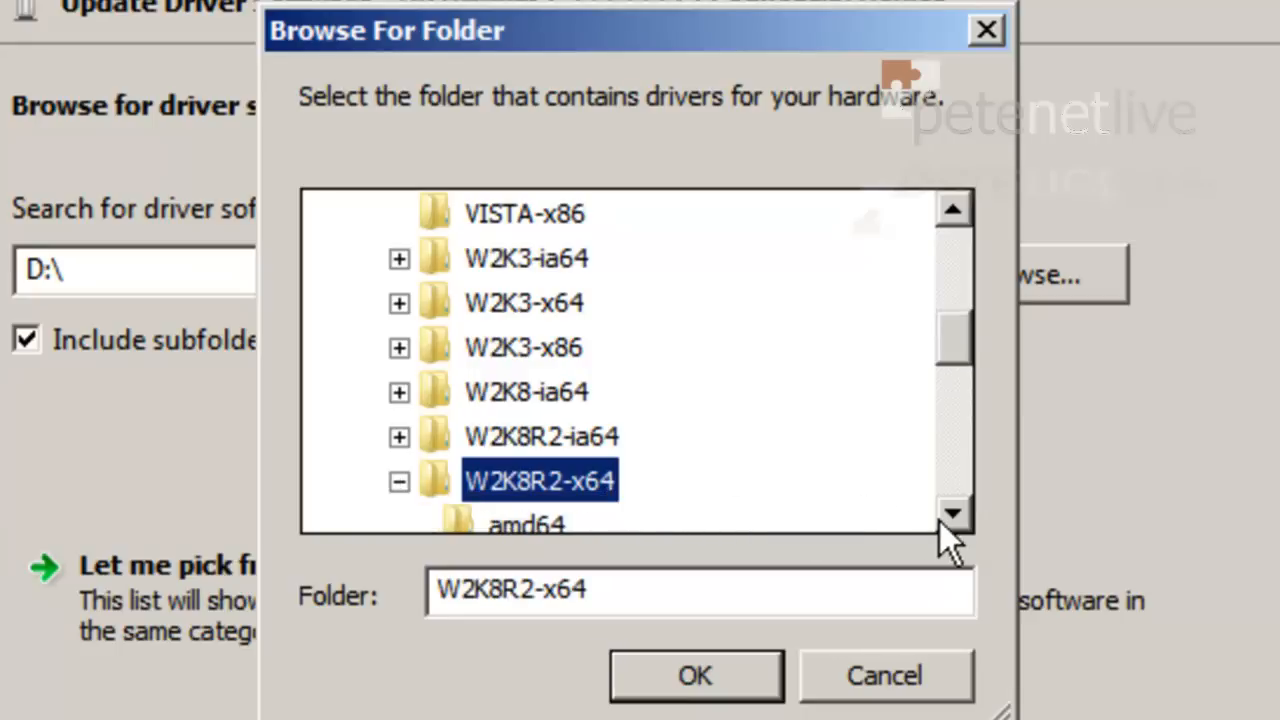
{"action": "scroll", "scroll_direction": "down", "scroll_amount": 3}
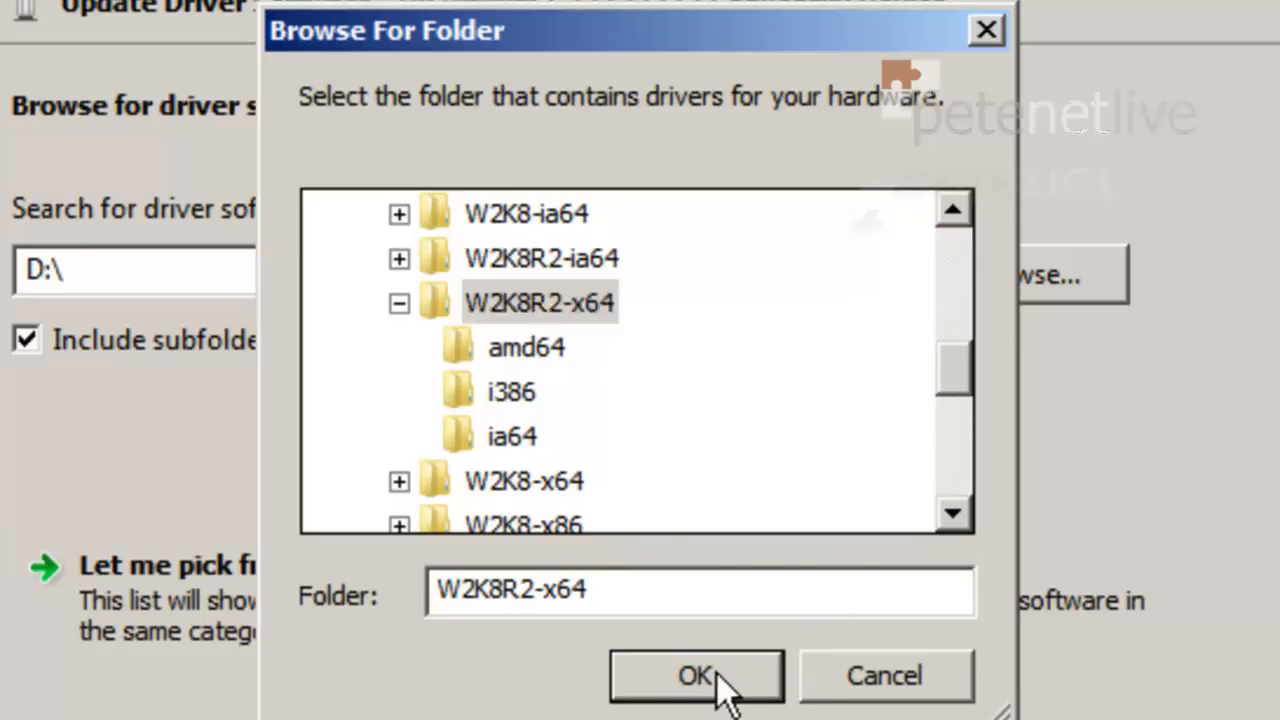
Install the LTO Ultrium-5 driver from C:\Drivers\W2K8R2-x64 and dismiss the success dialog
{"action": "left_click", "coordinate": [695, 675]}
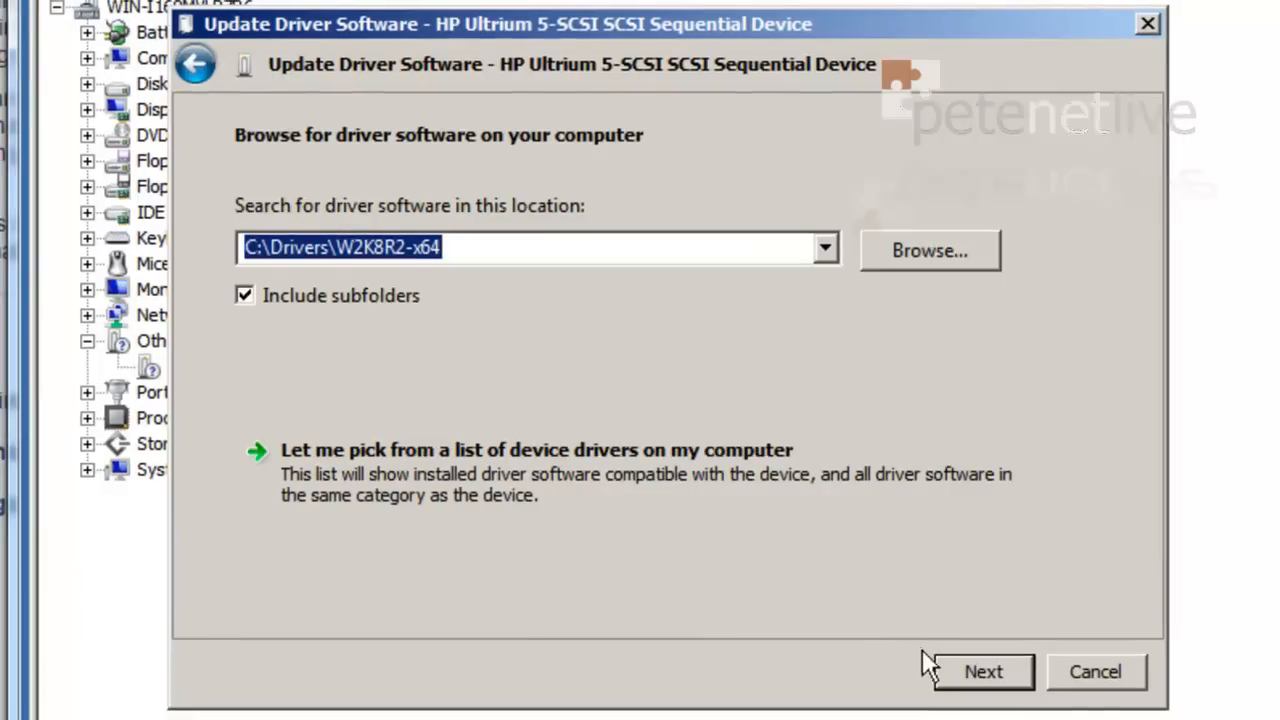
{"action": "left_click", "coordinate": [982, 671]}
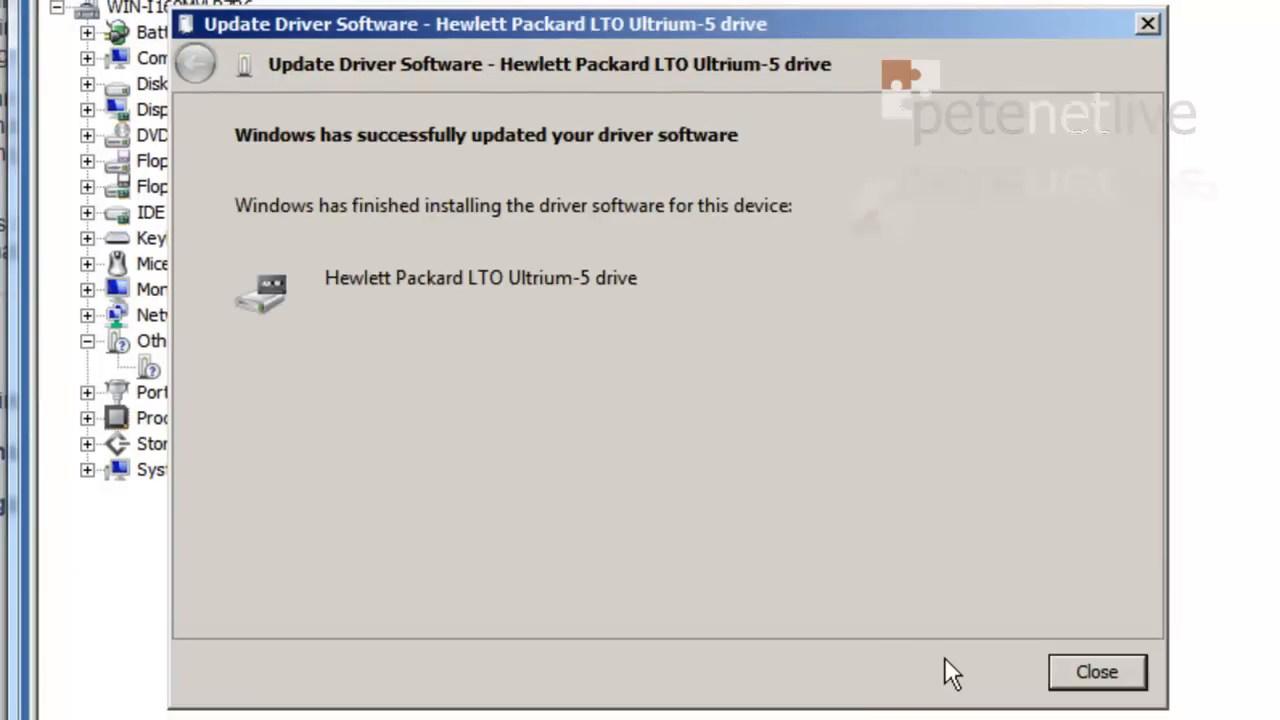
{"action": "mouse_move", "coordinate": [418, 218]}
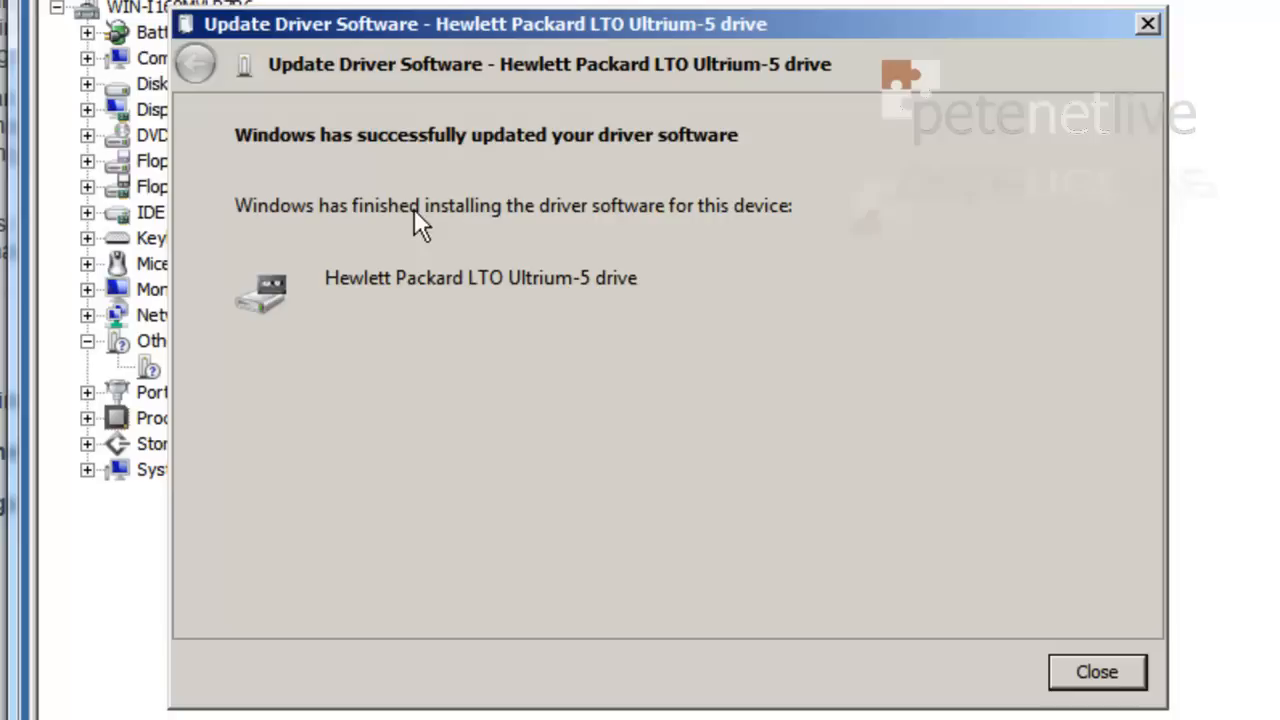
{"action": "mouse_move", "coordinate": [475, 145]}
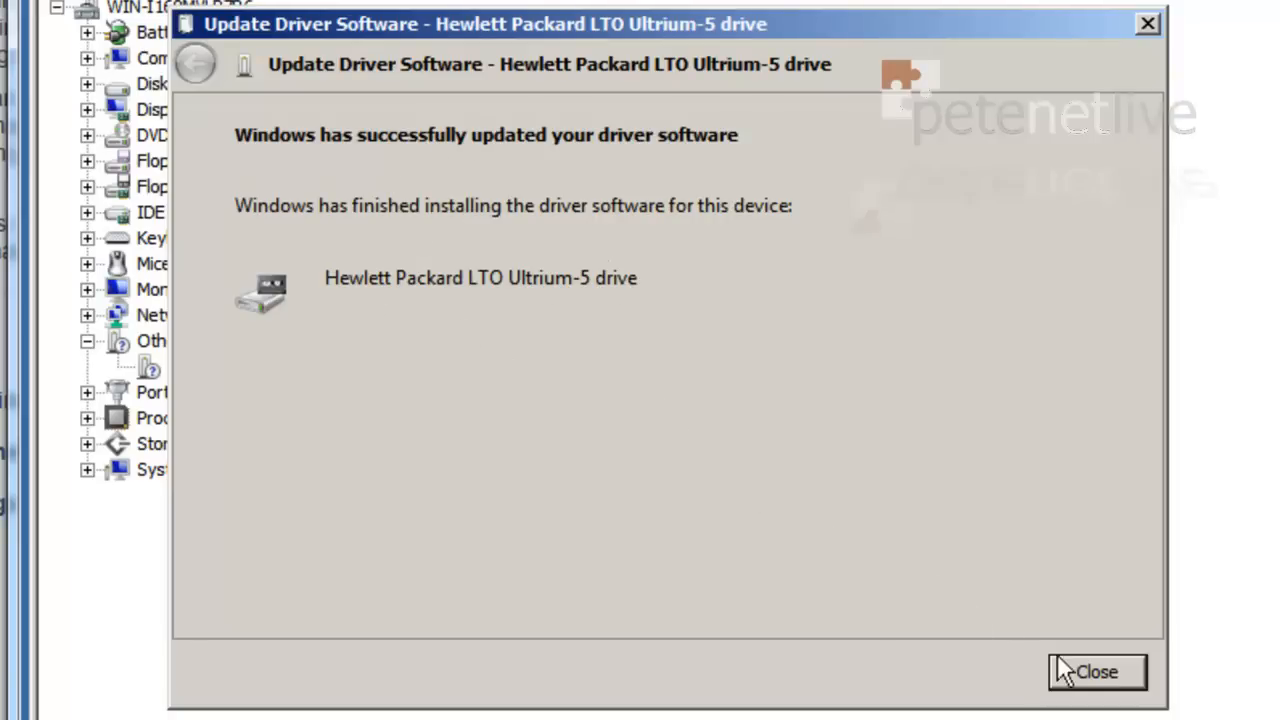
{"action": "left_click", "coordinate": [1096, 671]}
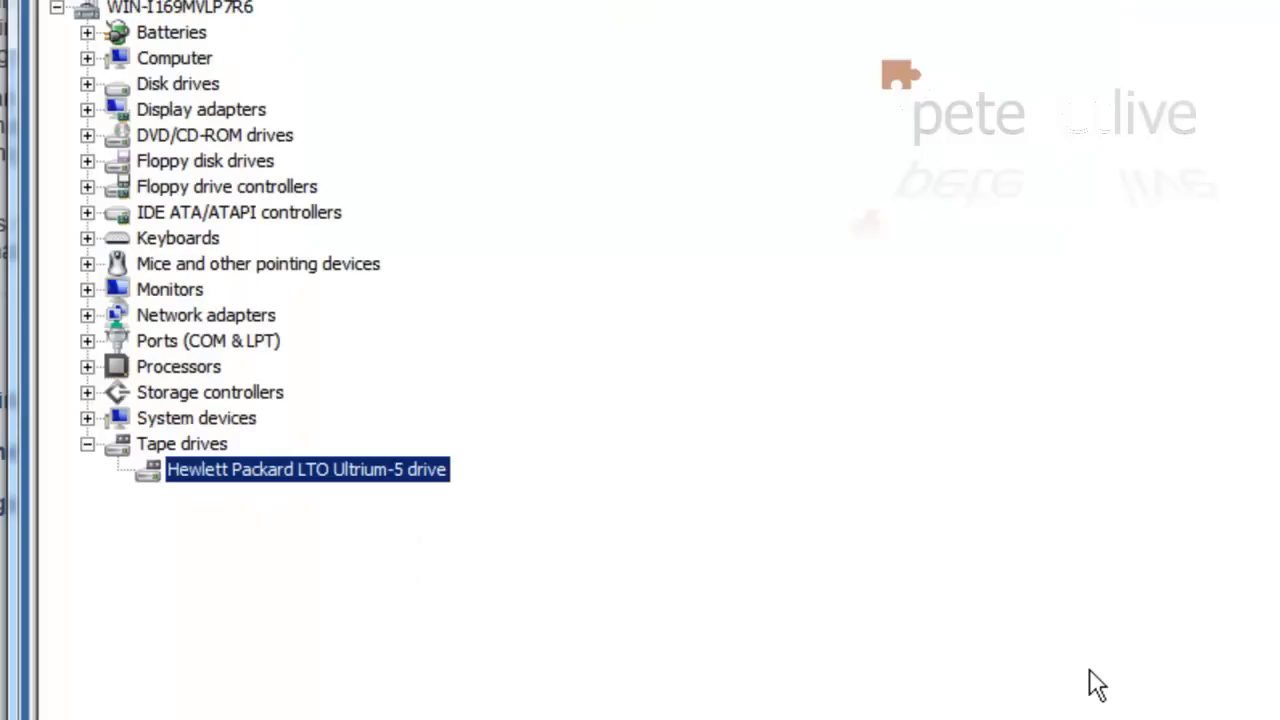
{"action": "mouse_move", "coordinate": [414, 561]}
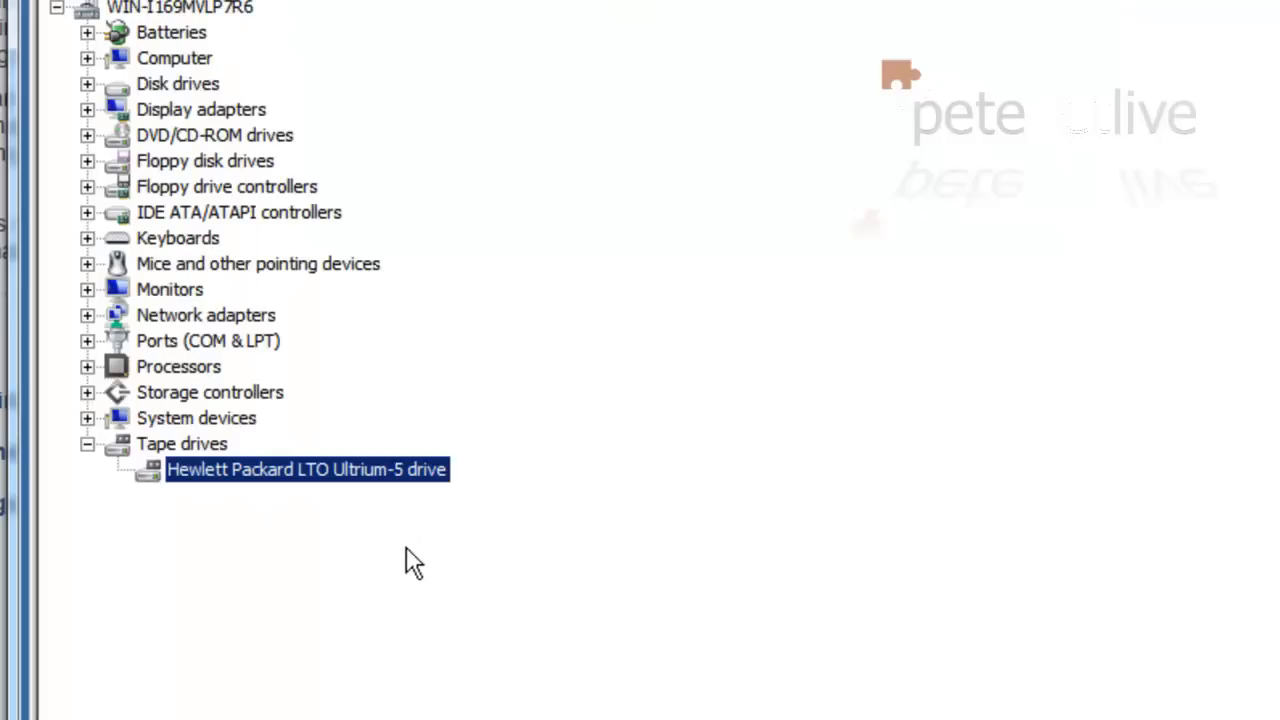